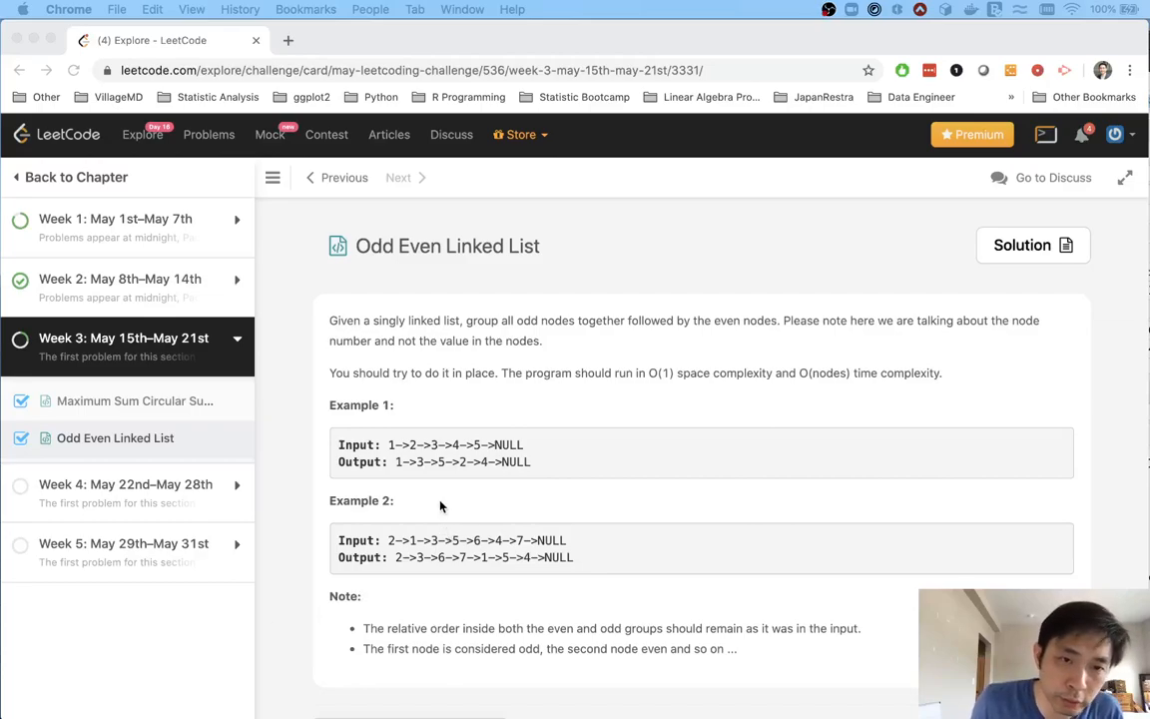
mouse_move(469, 325)
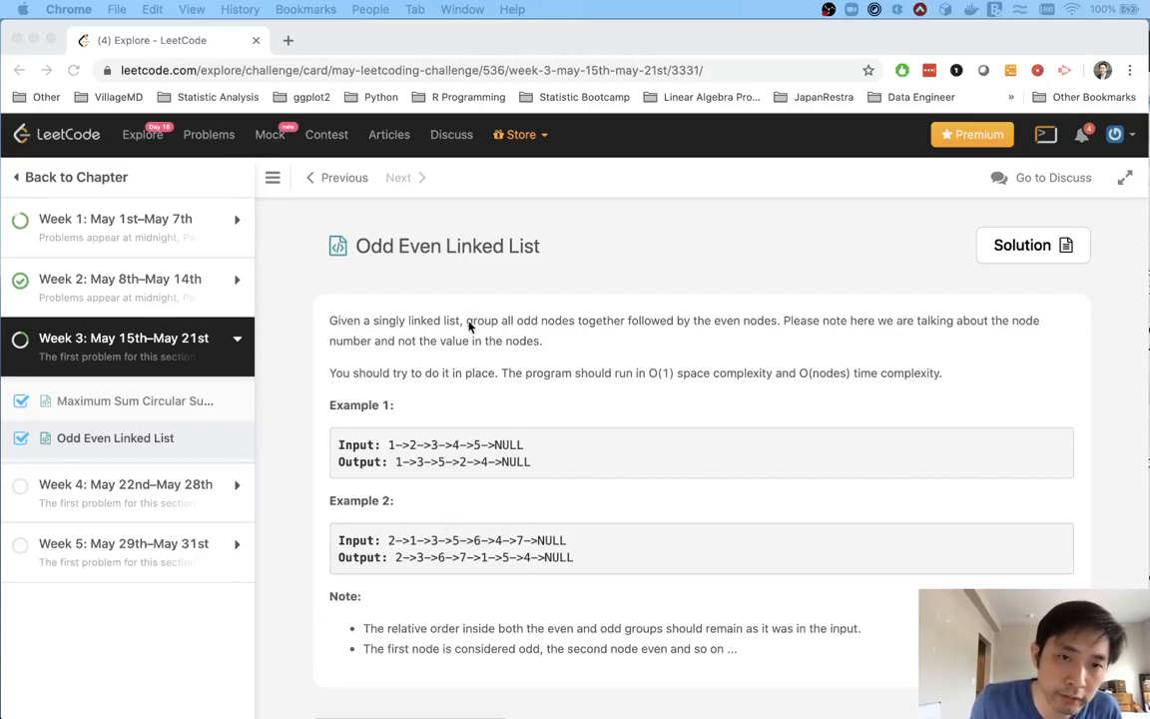
- Scroll past the examples and notes down to the Python3 oddEvenList starter code
scroll("down", 3)
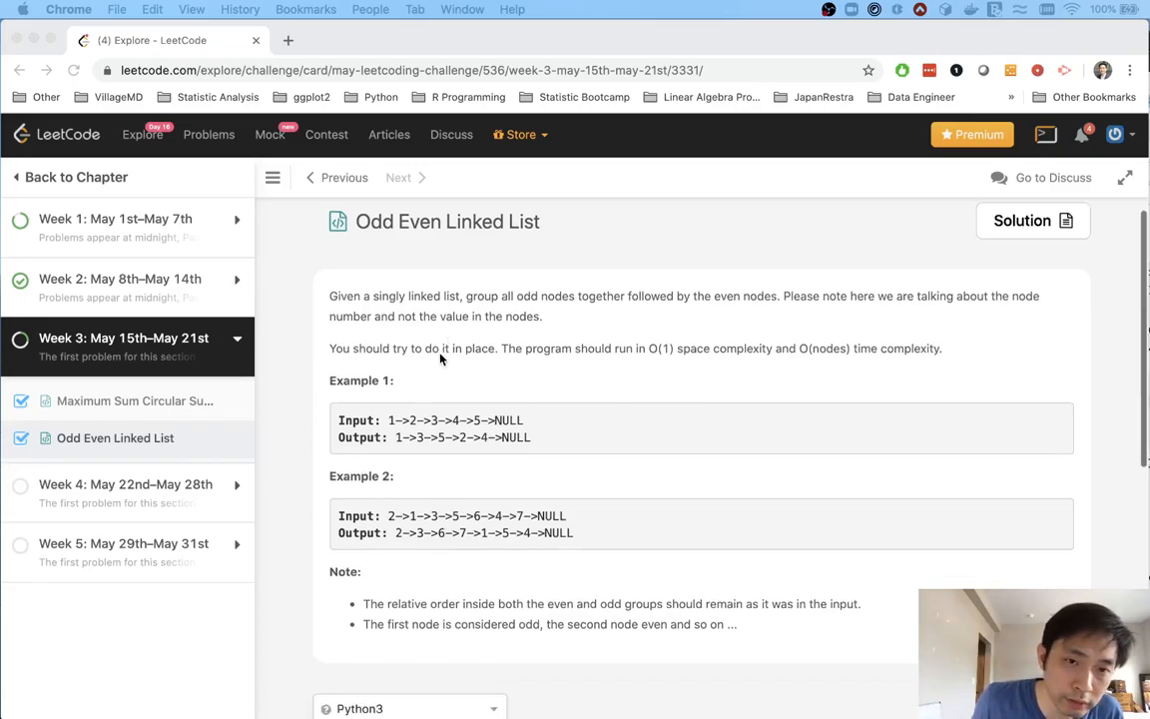
scroll("down", 3)
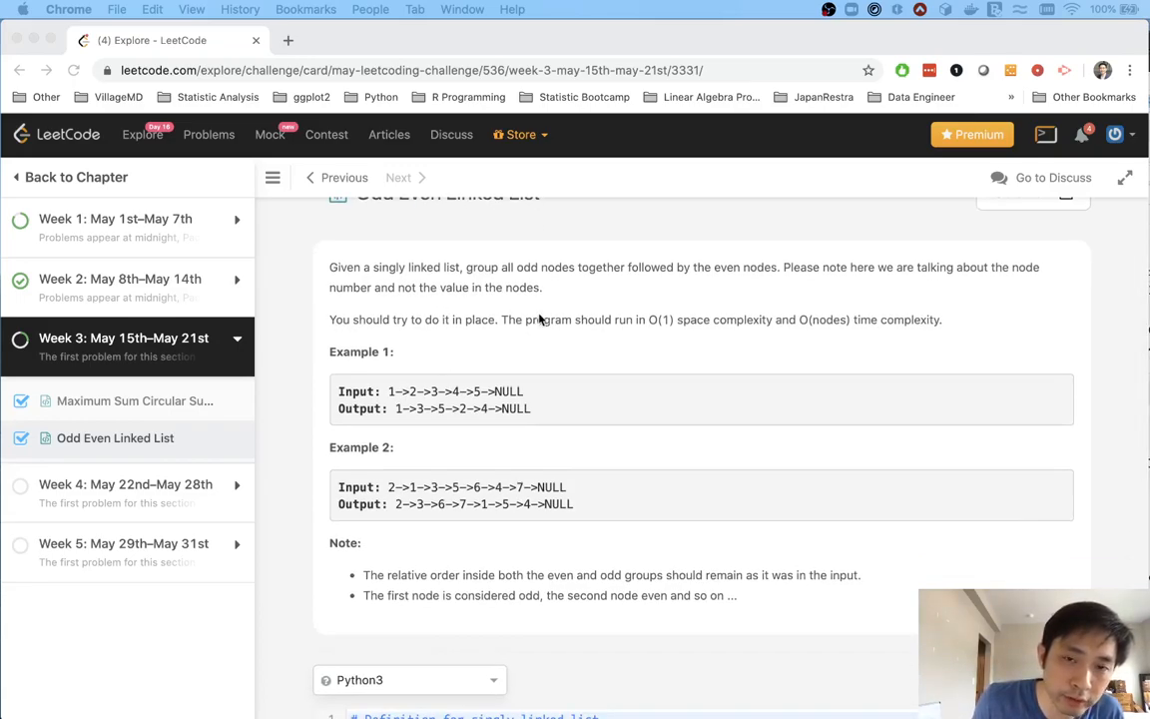
mouse_move(798, 332)
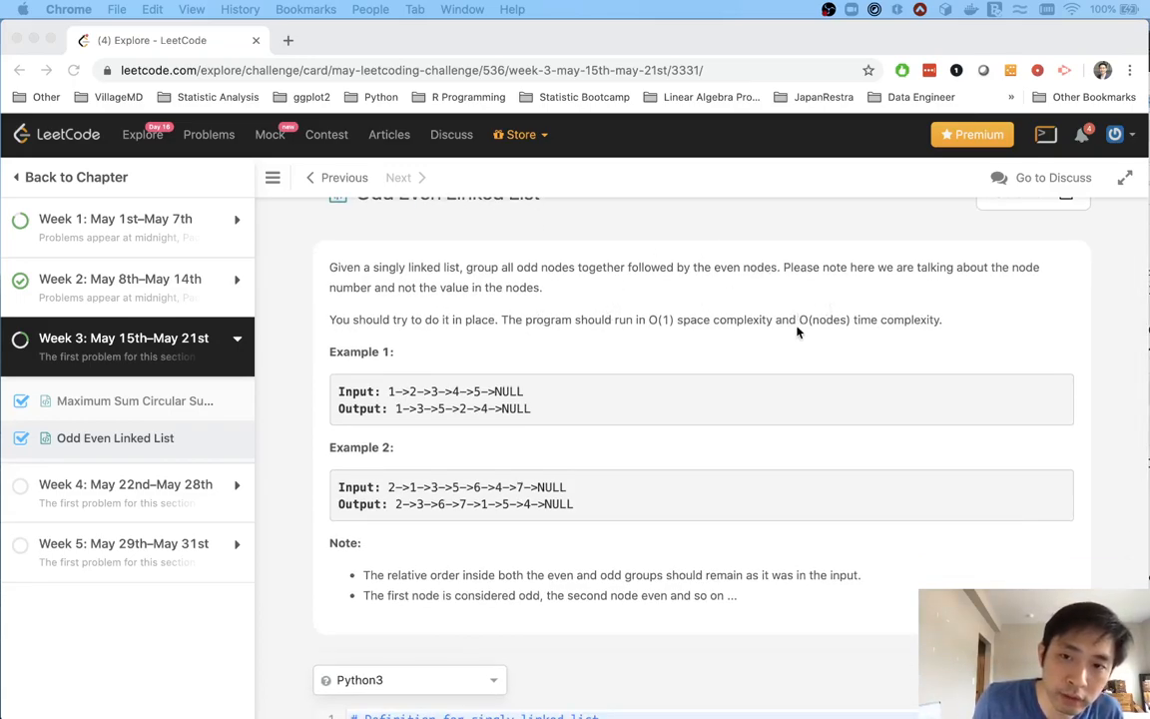
scroll("down", 3)
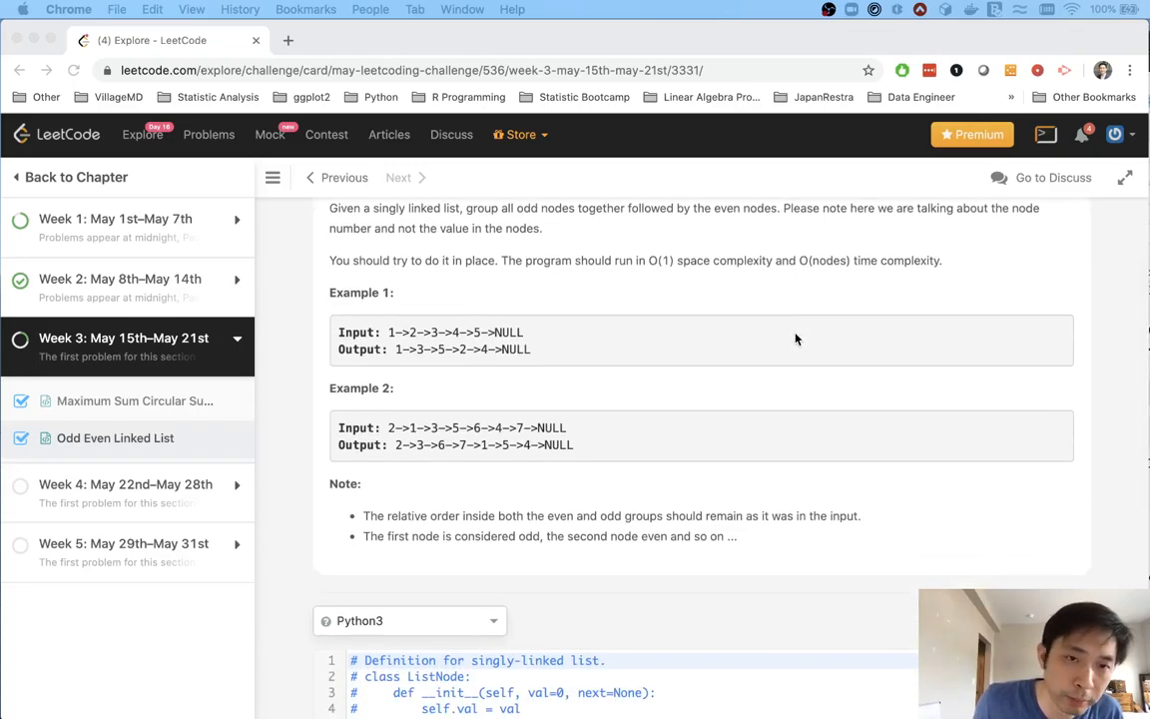
scroll("down", 3)
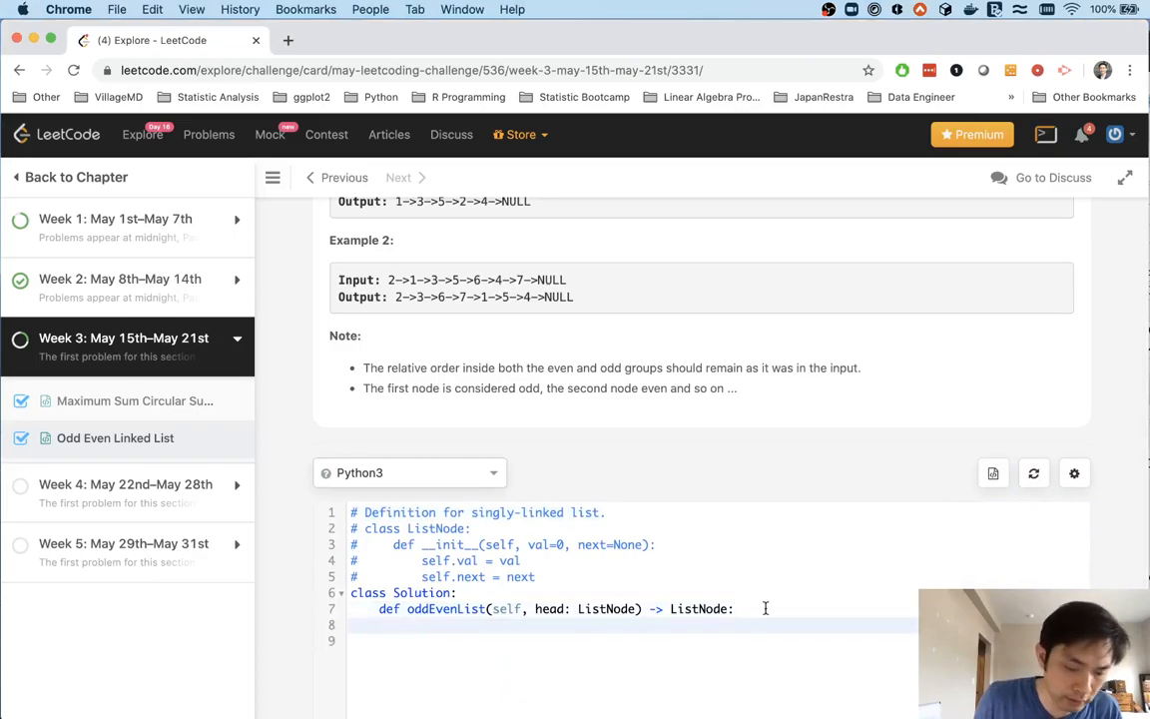
- Write comments '# a b c d' and '# a c b d' sketching the reordering
type("# a b c d")
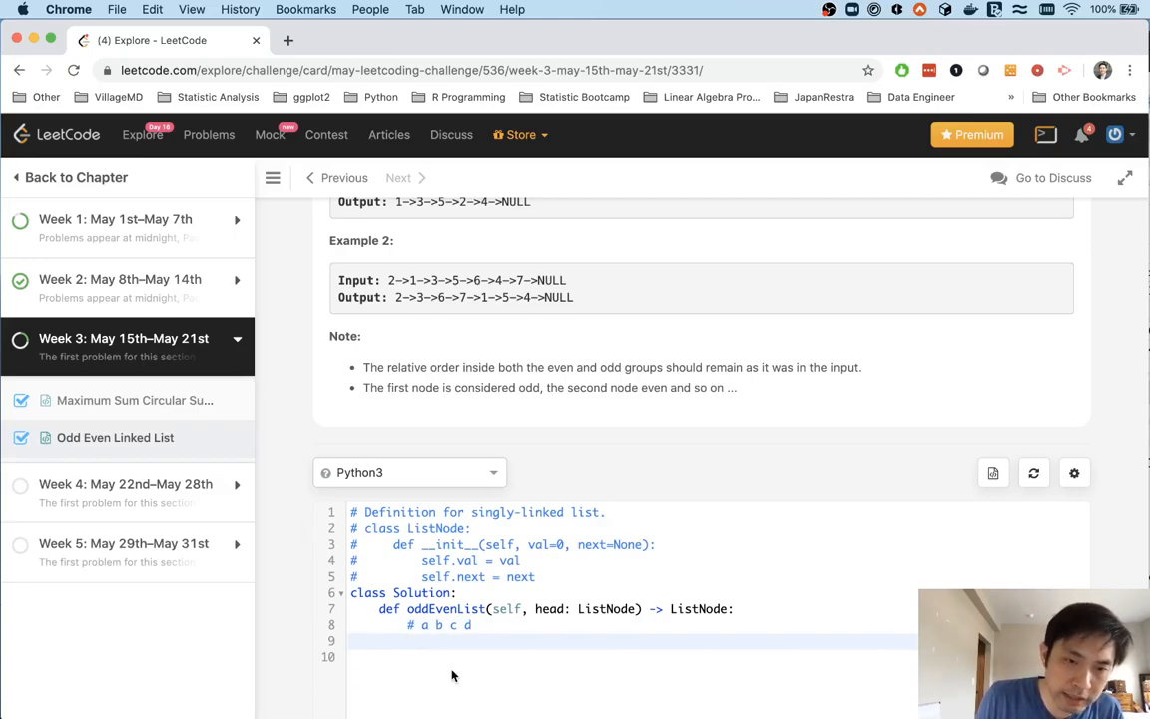
type("#")
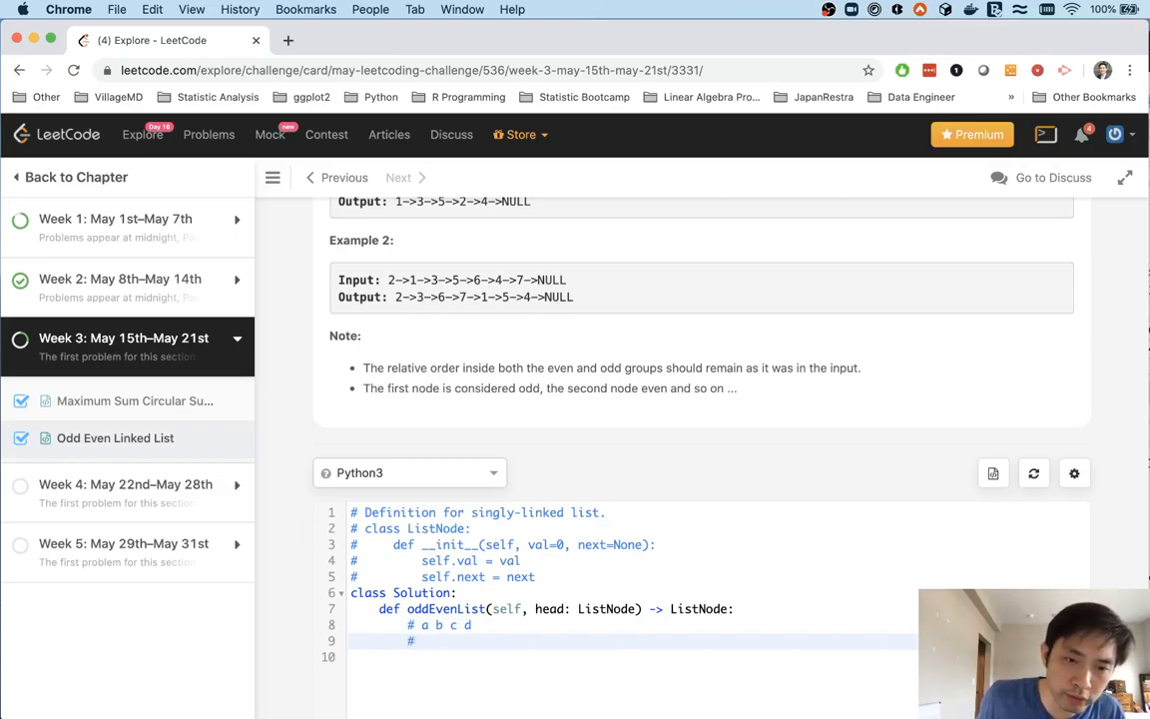
type("a")
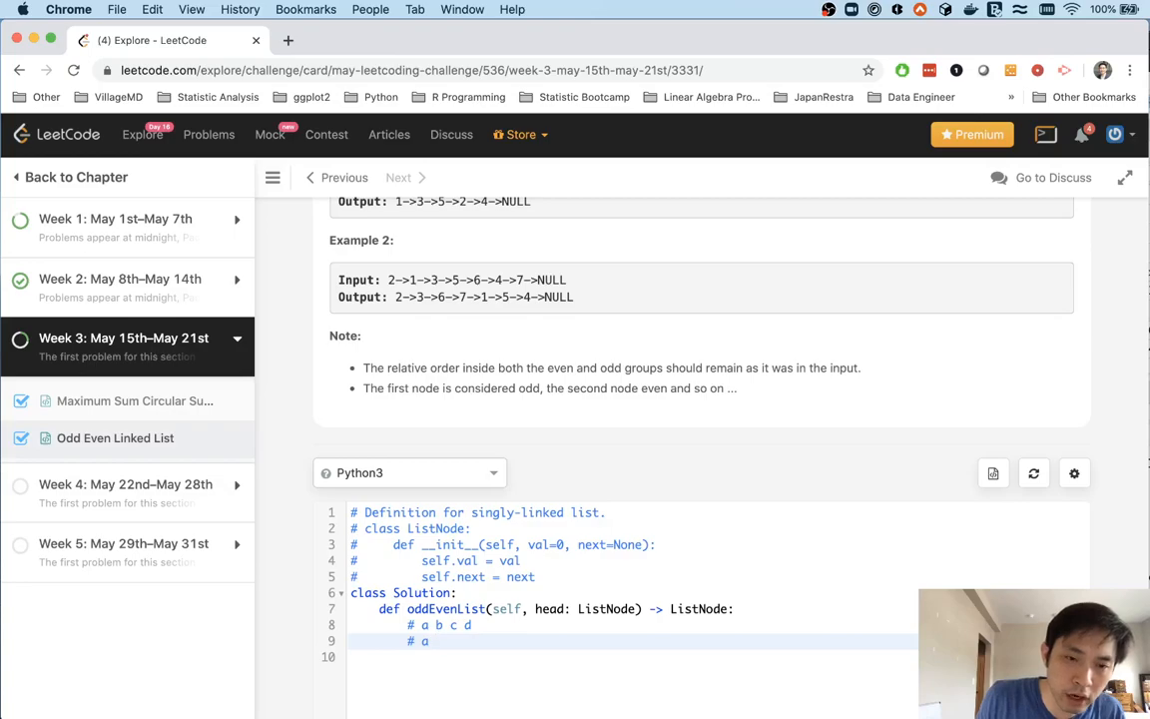
type("c b")
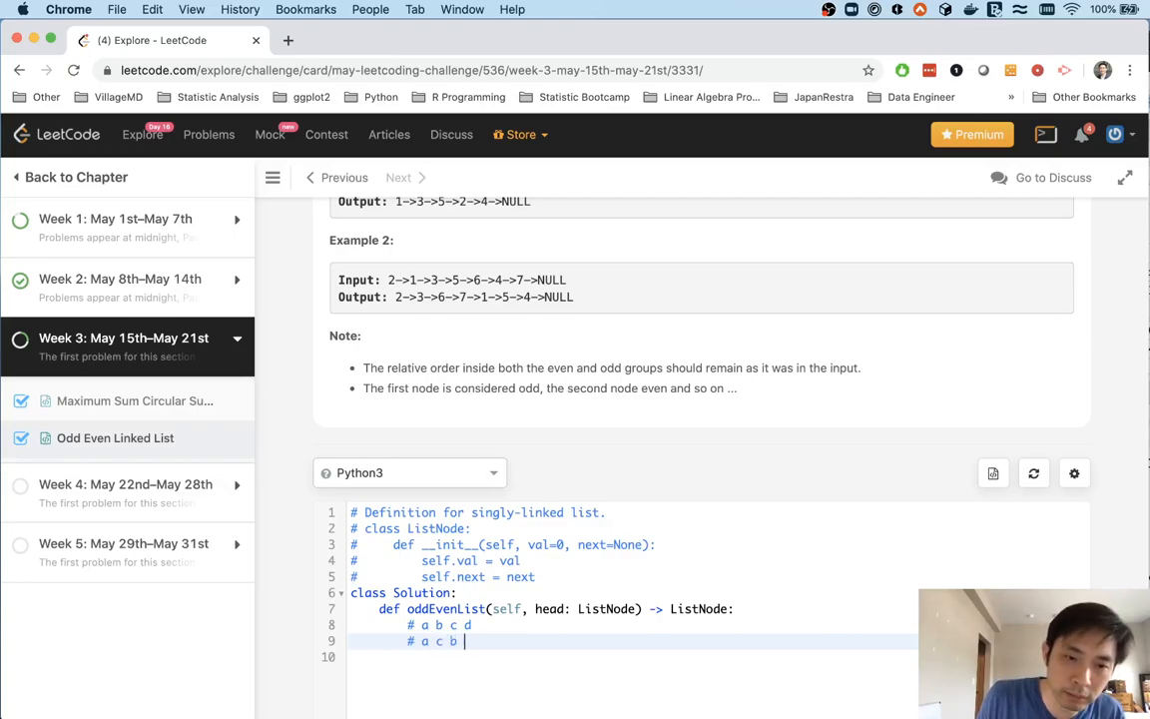
type("d")
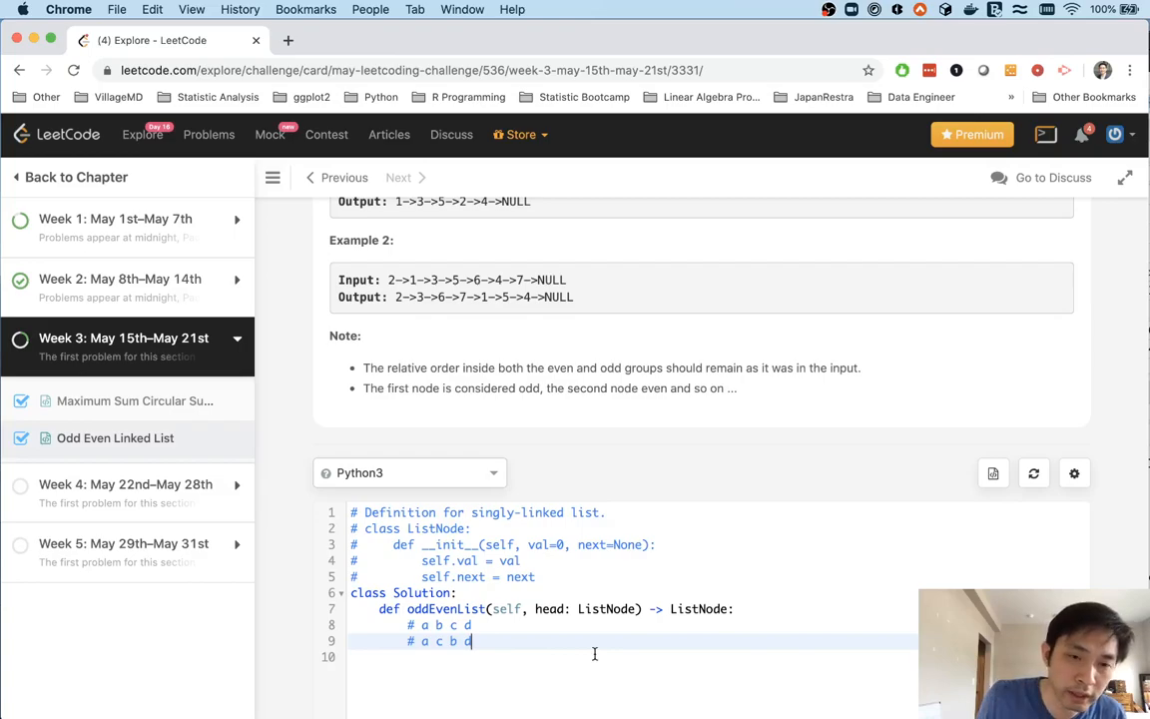
mouse_move(542, 644)
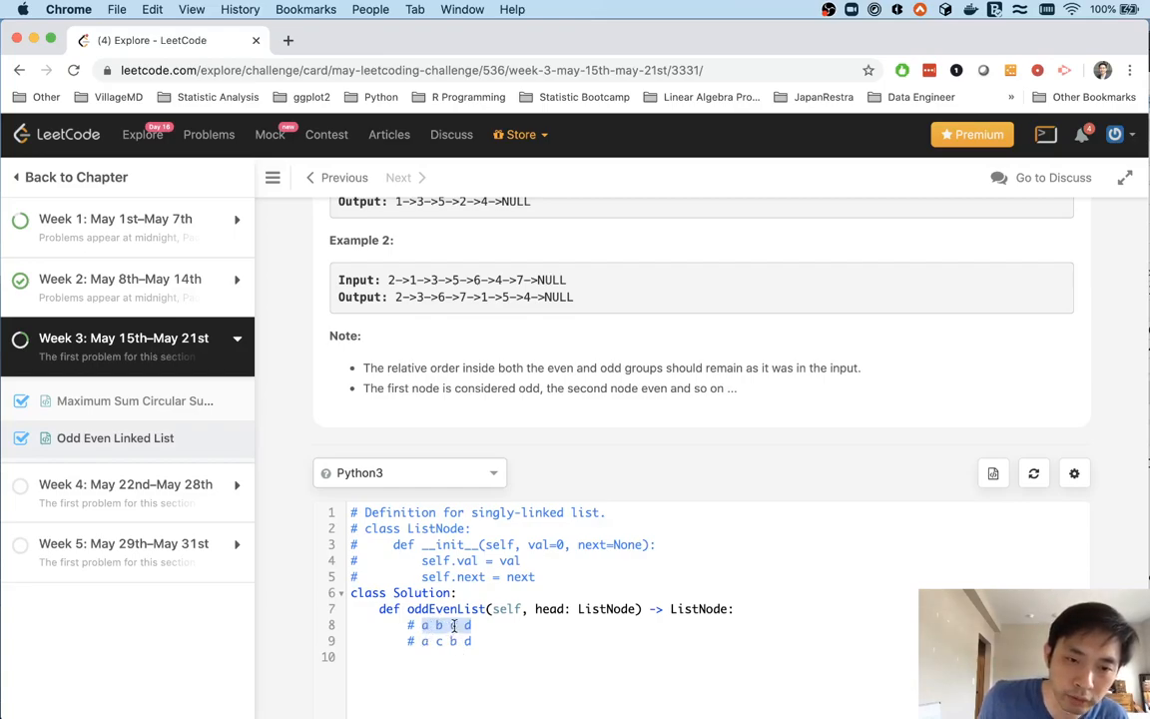
- Add further comment lines splitting the nodes into odd and even groups
left_click(477, 641)
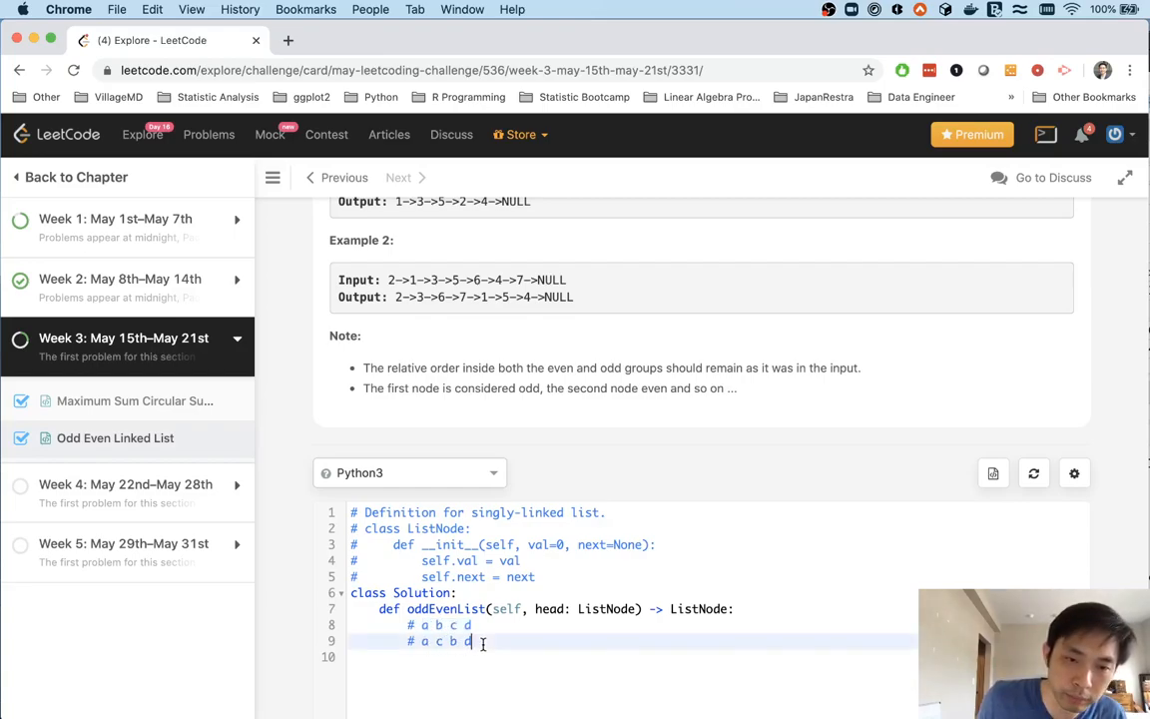
type("# o")
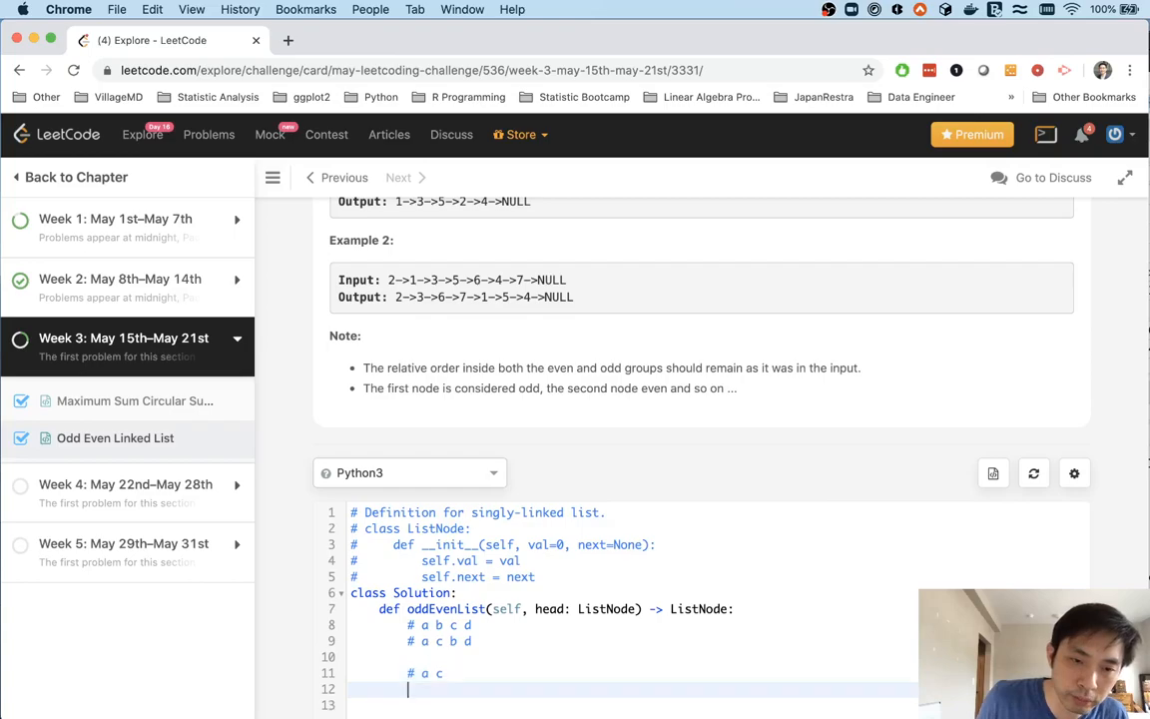
type("#")
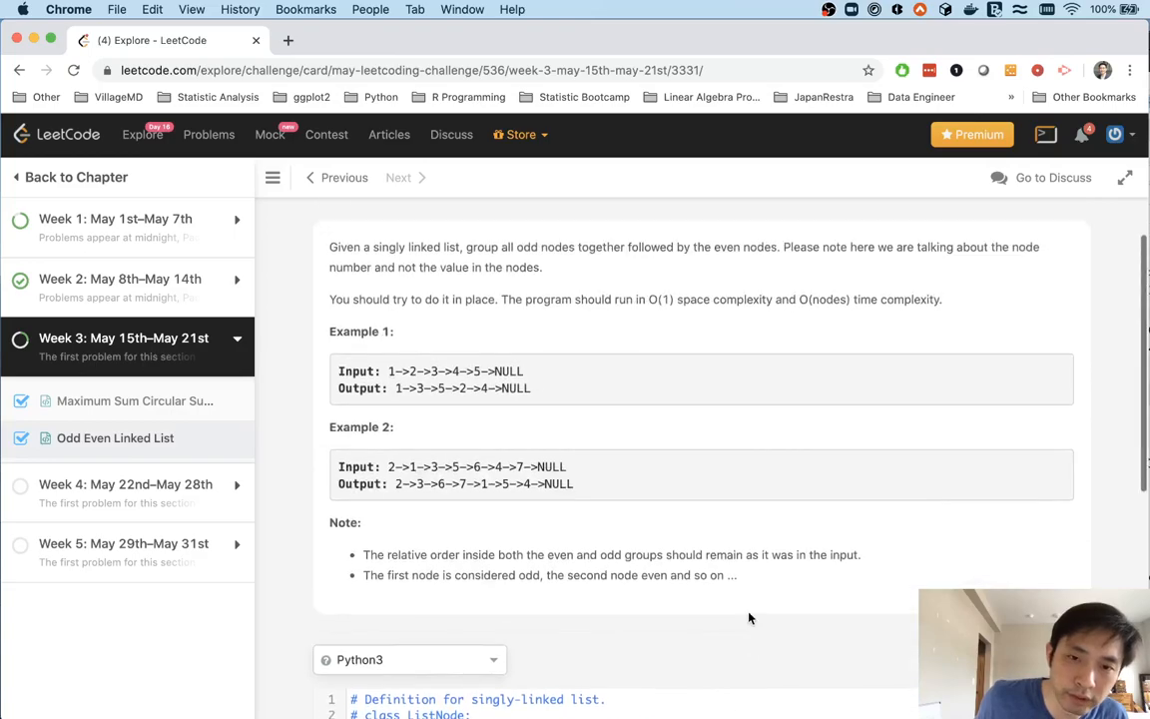
- Scroll up to reread the problem description and back down to the editor
scroll("up", 3)
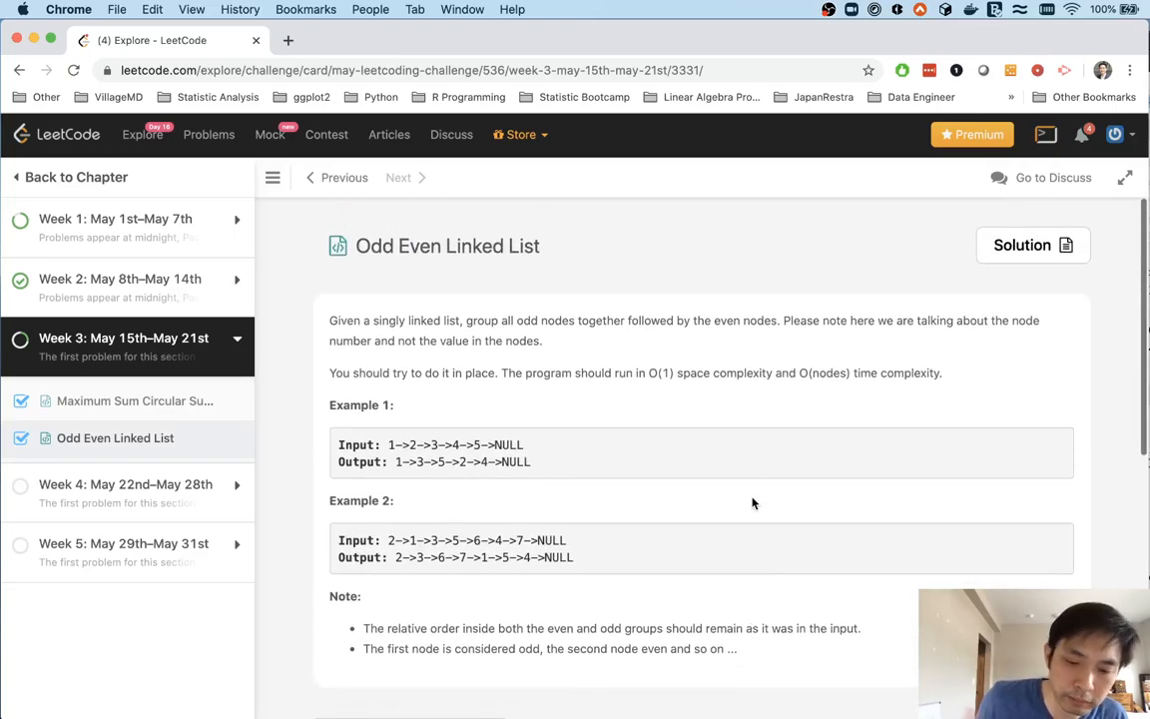
scroll("down", 3)
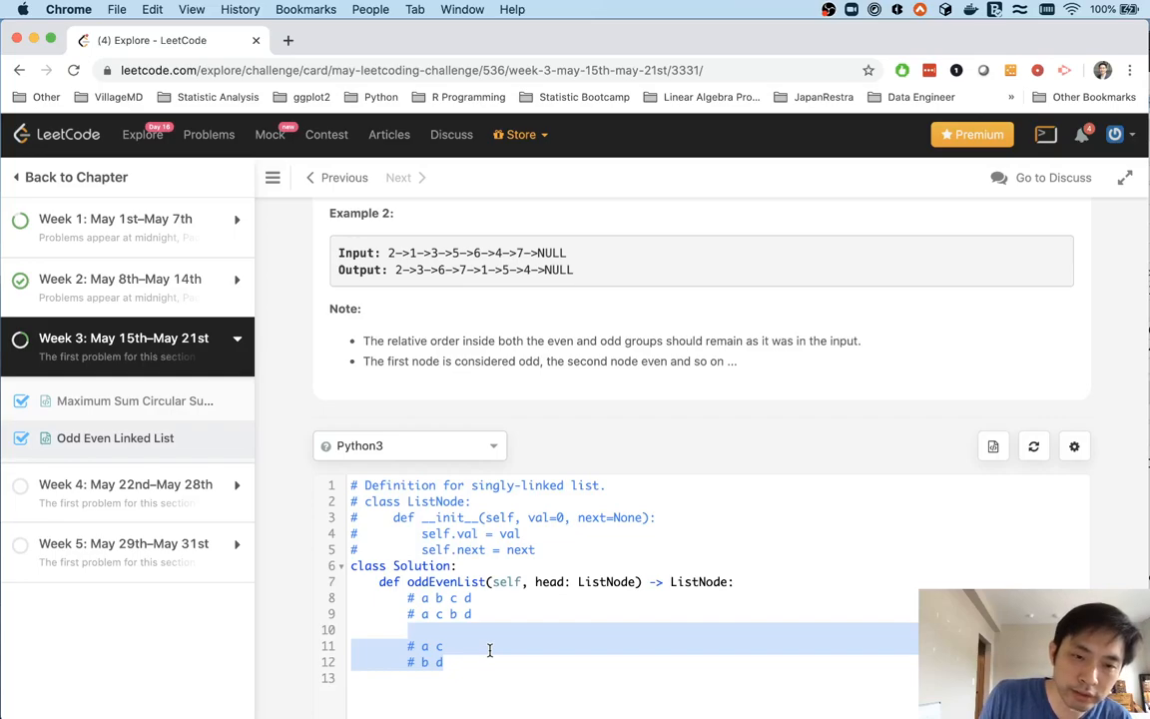
mouse_move(476, 662)
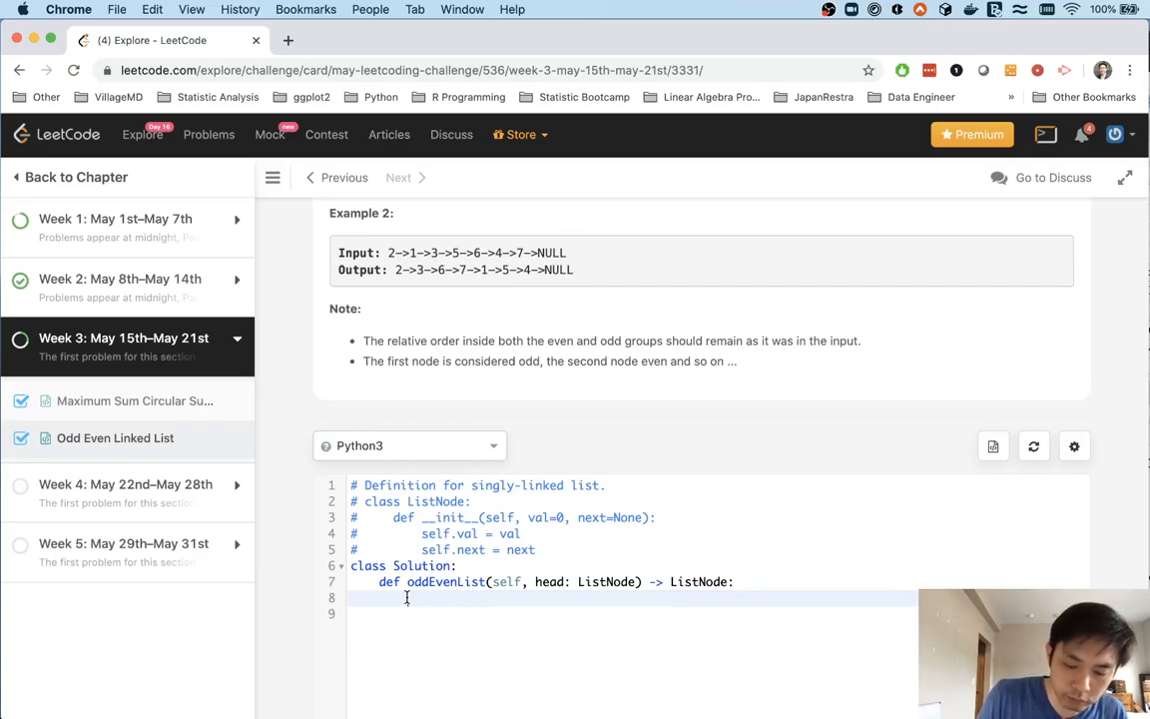
- Write the guard 'if not head or not head.next or not head.next.next: return head'
type("if")
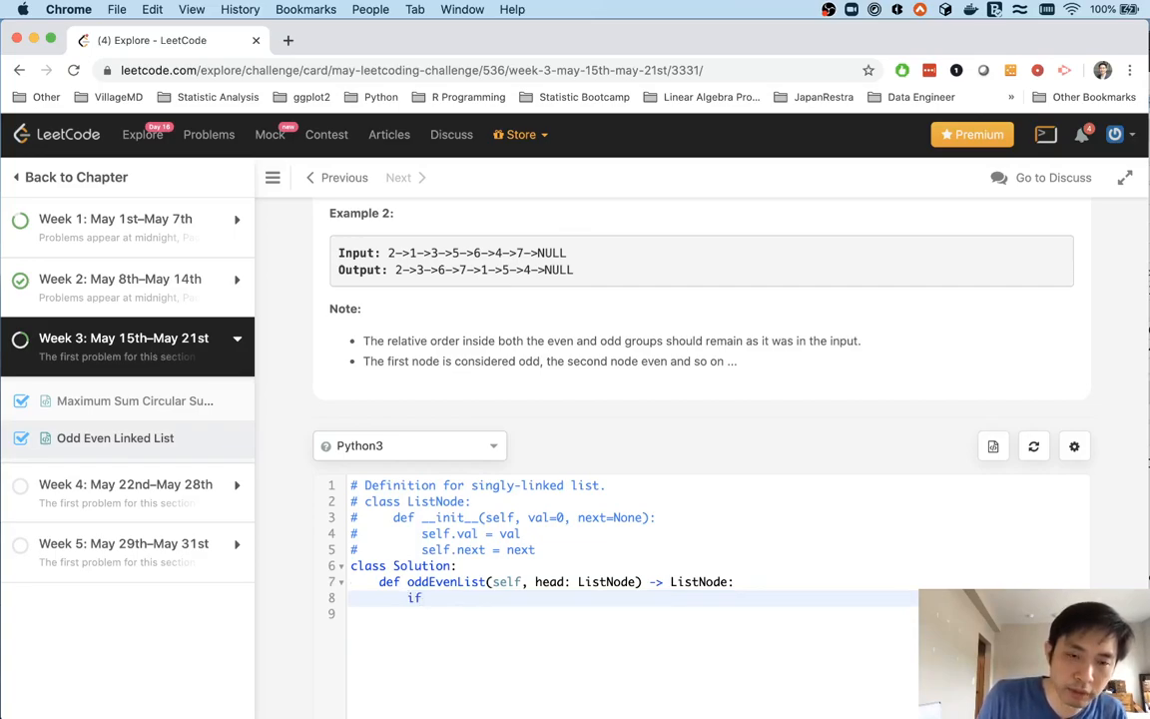
type("head")
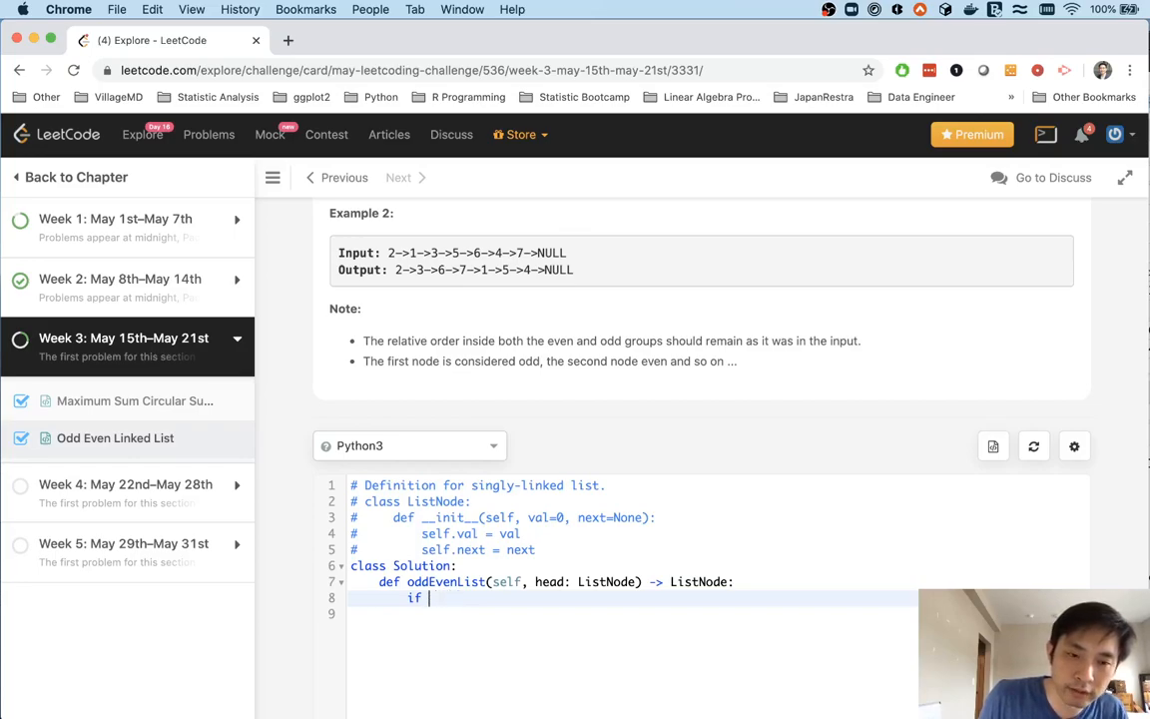
type("not head:")
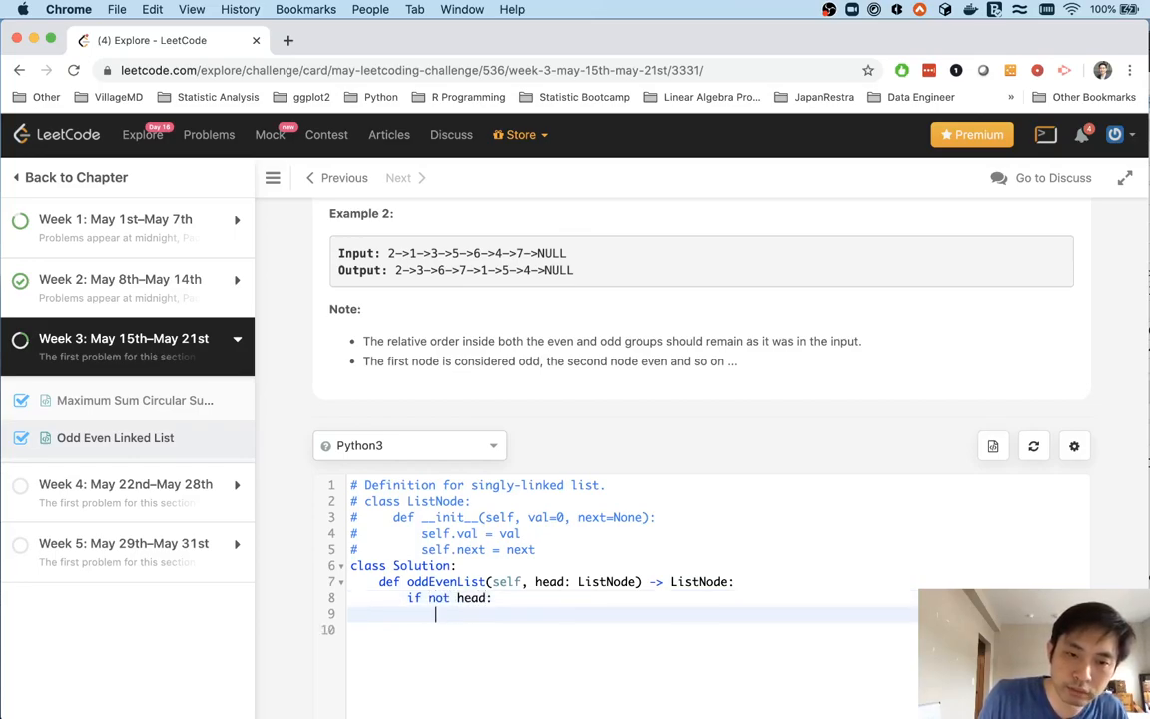
type("return head")
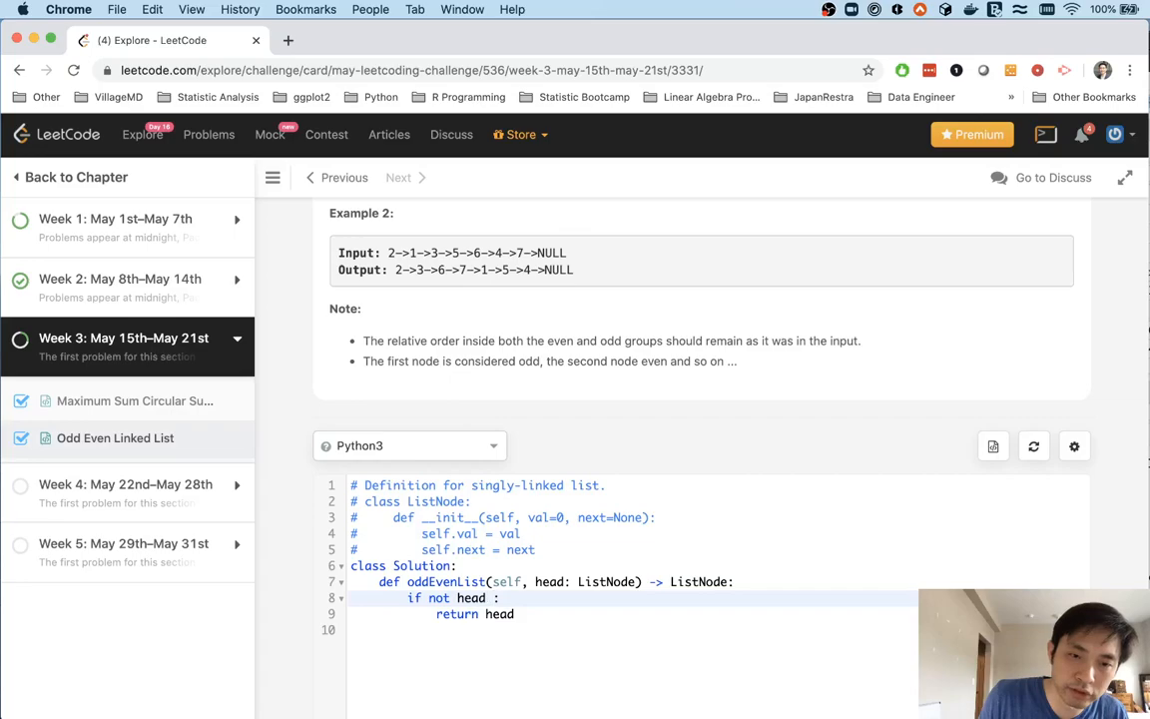
type("or")
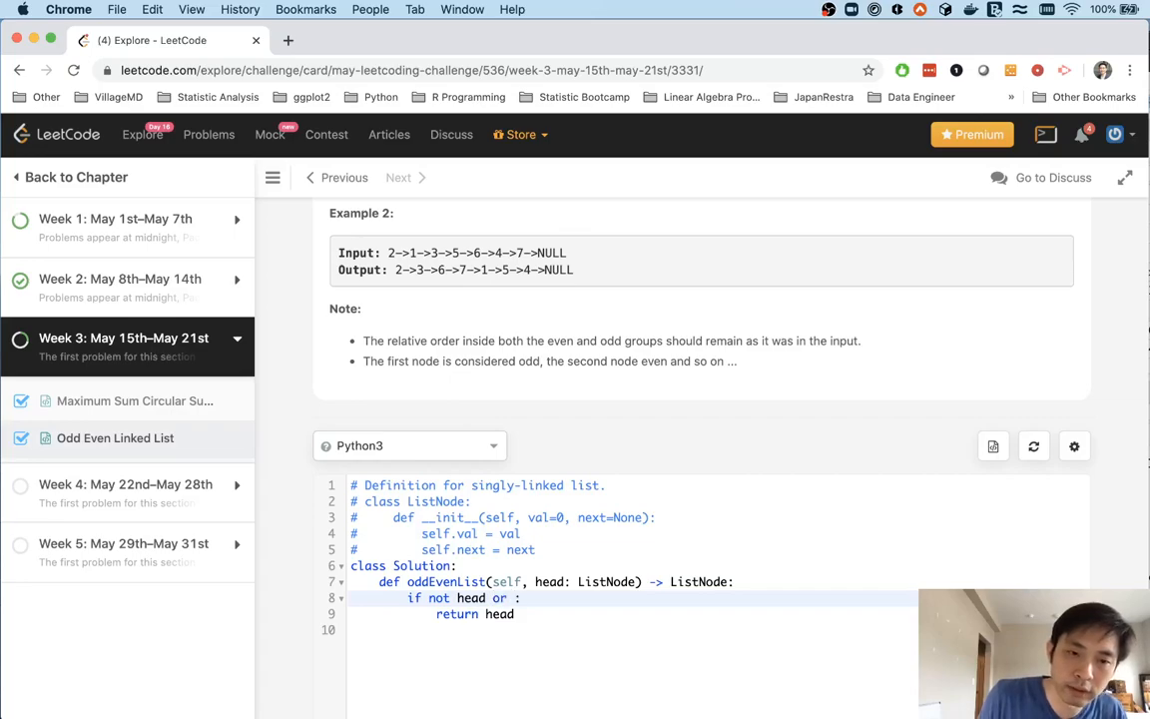
type("not head")
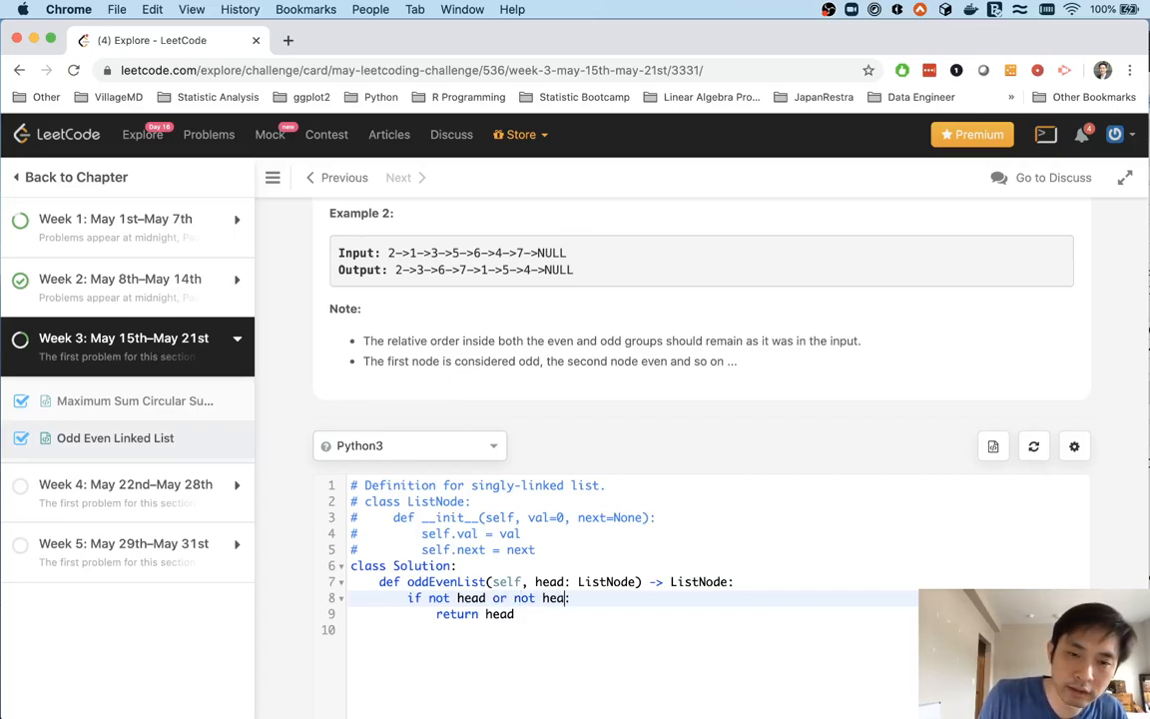
type(".next")
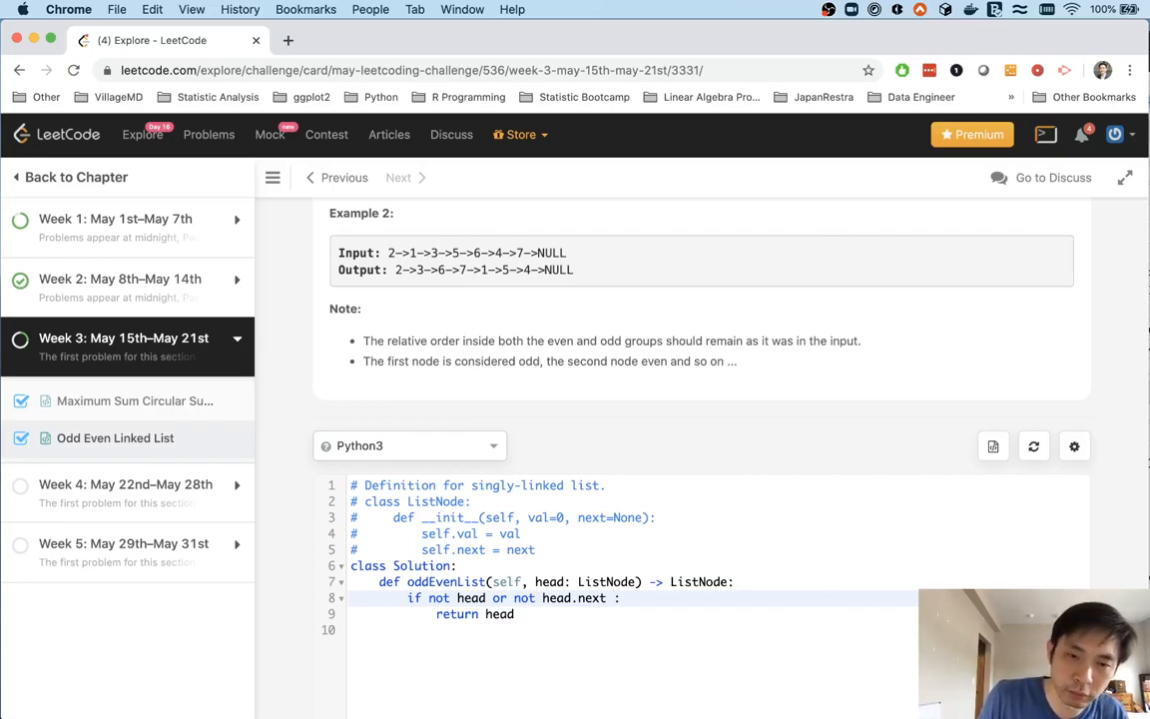
type("or not head.next.next")
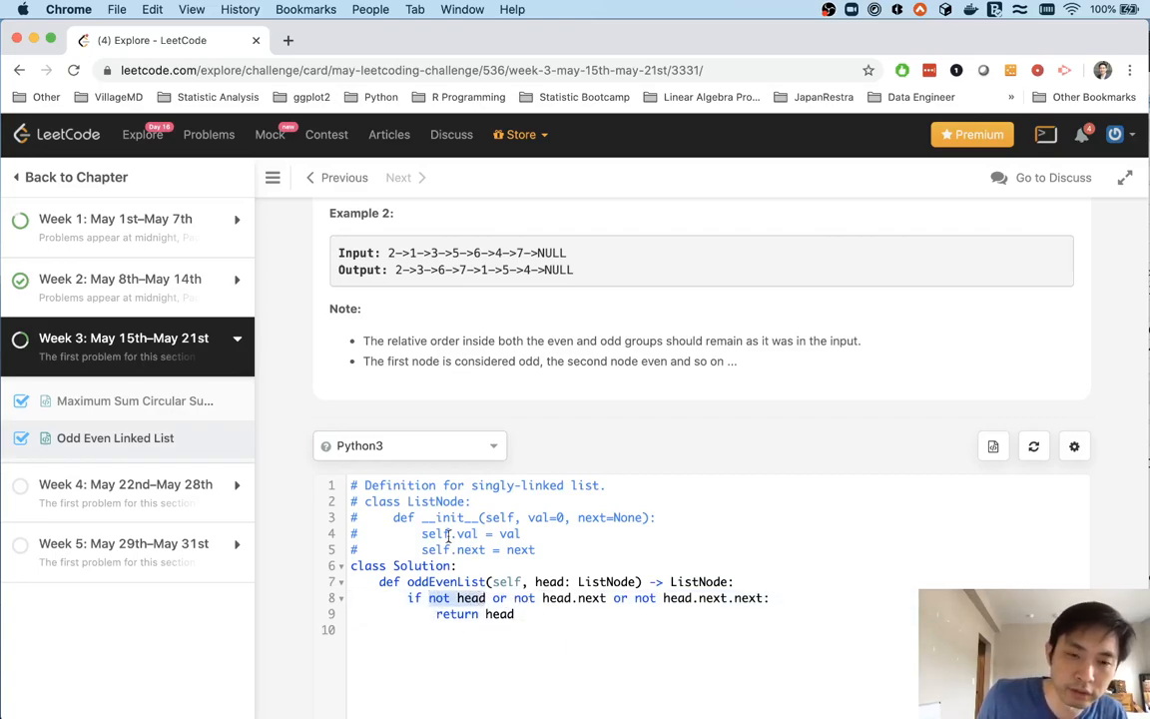
key("enter")
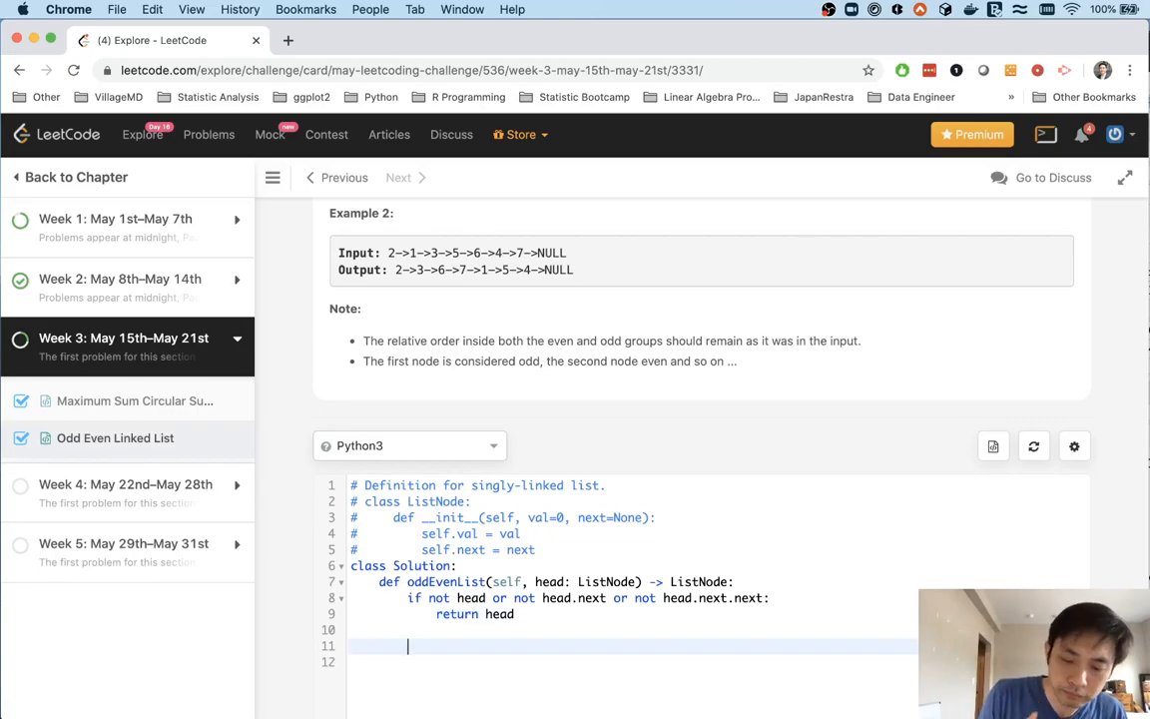
- Initialise oddptr = current = head and evenptr = head.next
scroll("down", 3)
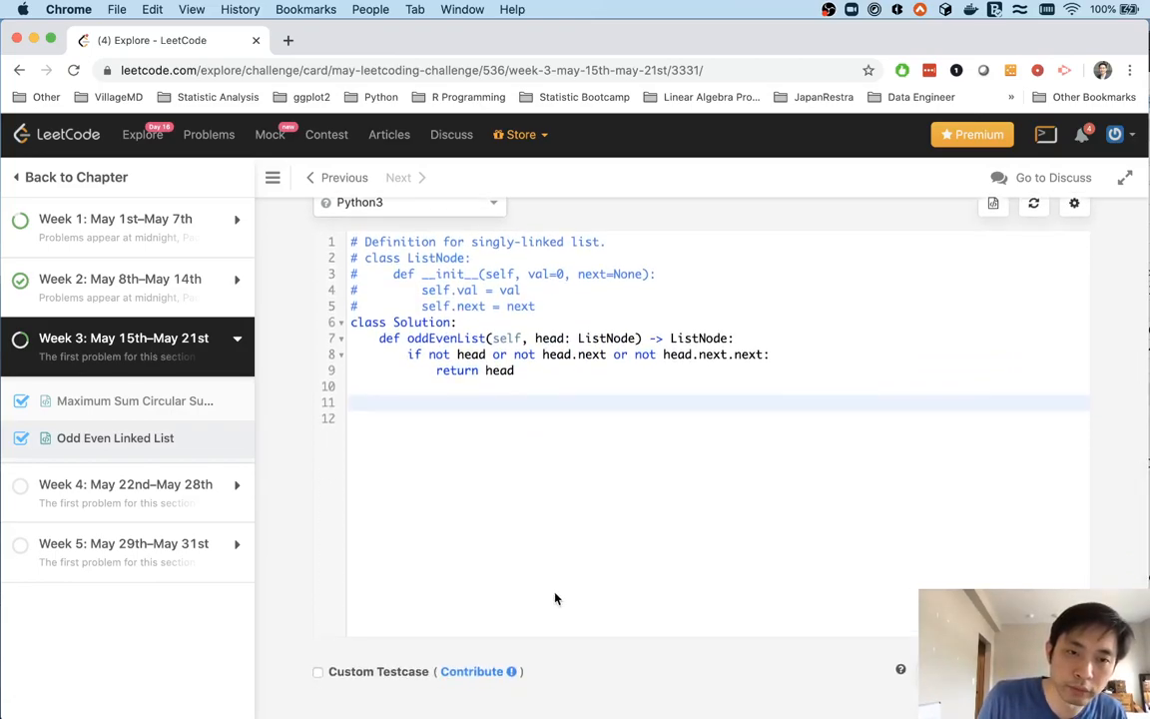
type("odd")
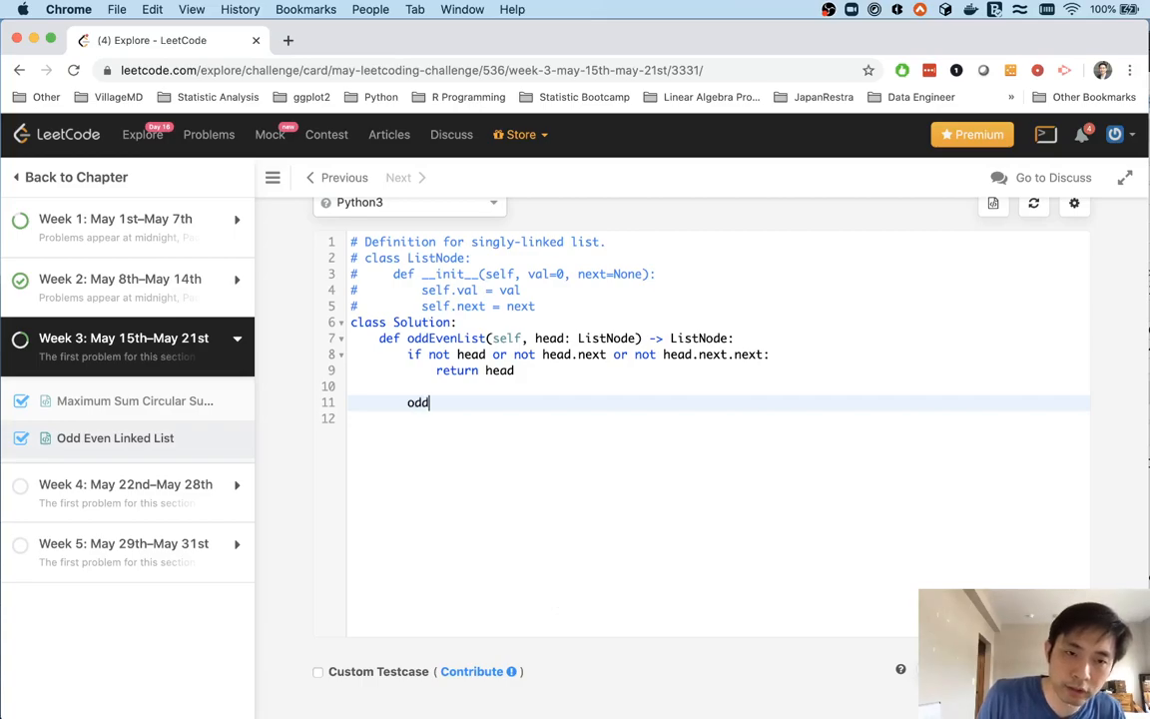
type("ptr")
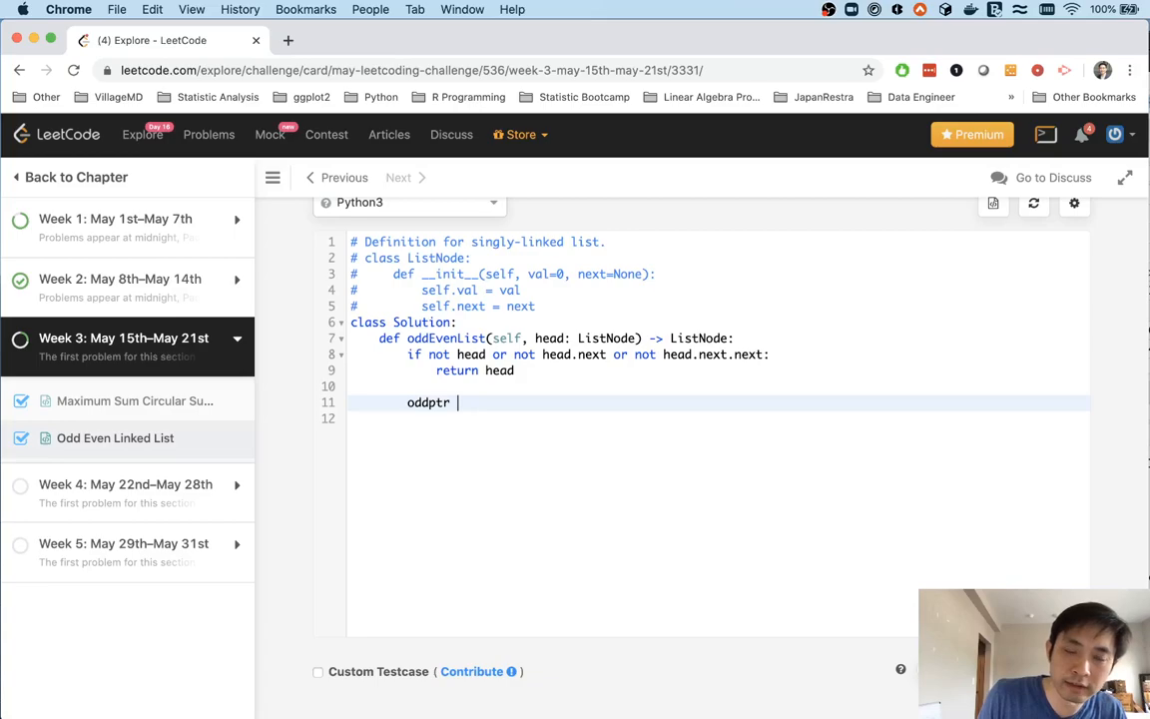
type("= head")
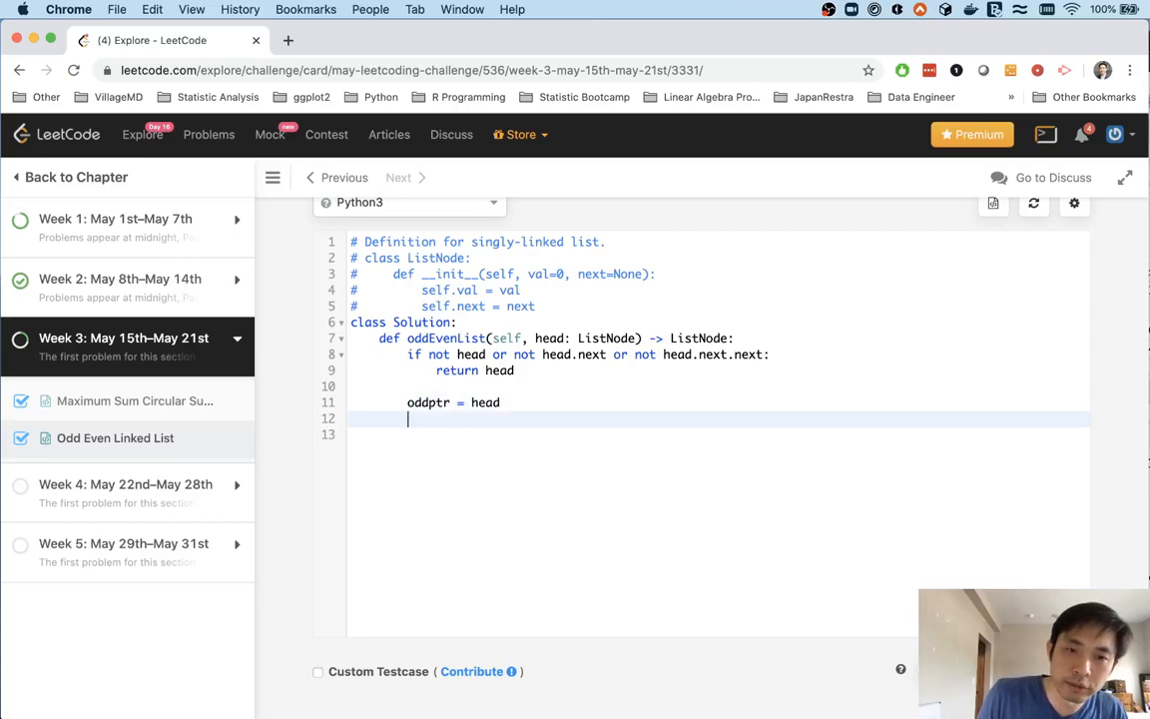
type("evenptr = he")
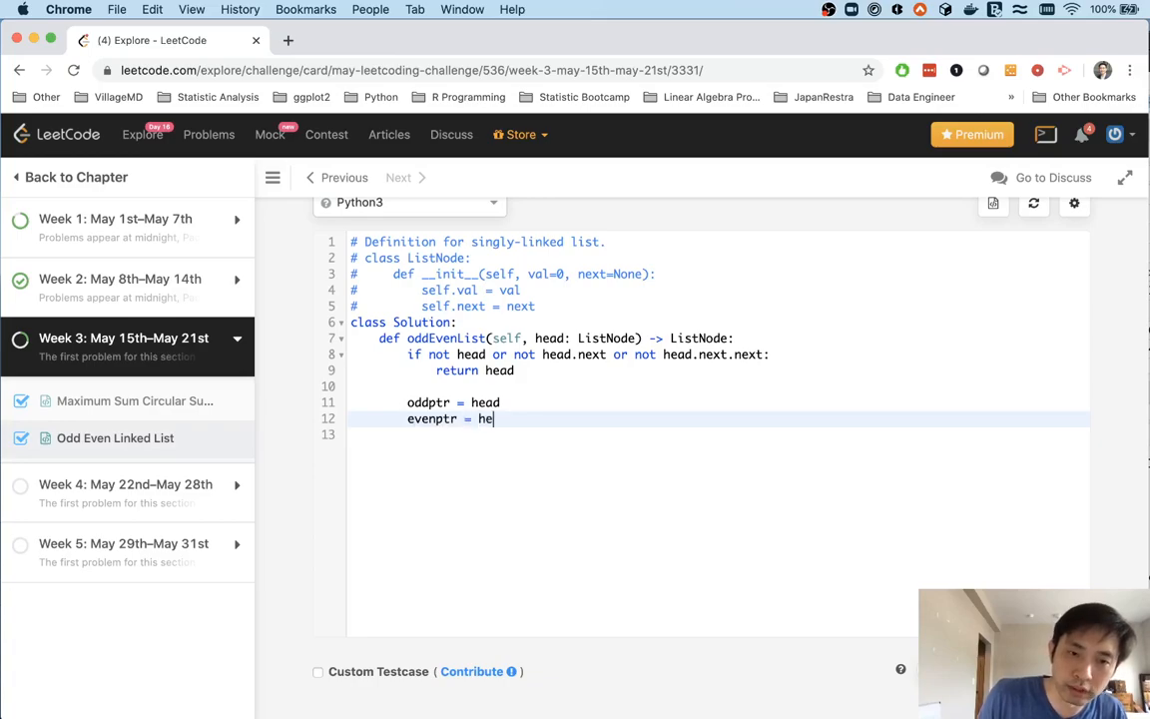
type("ad.next")
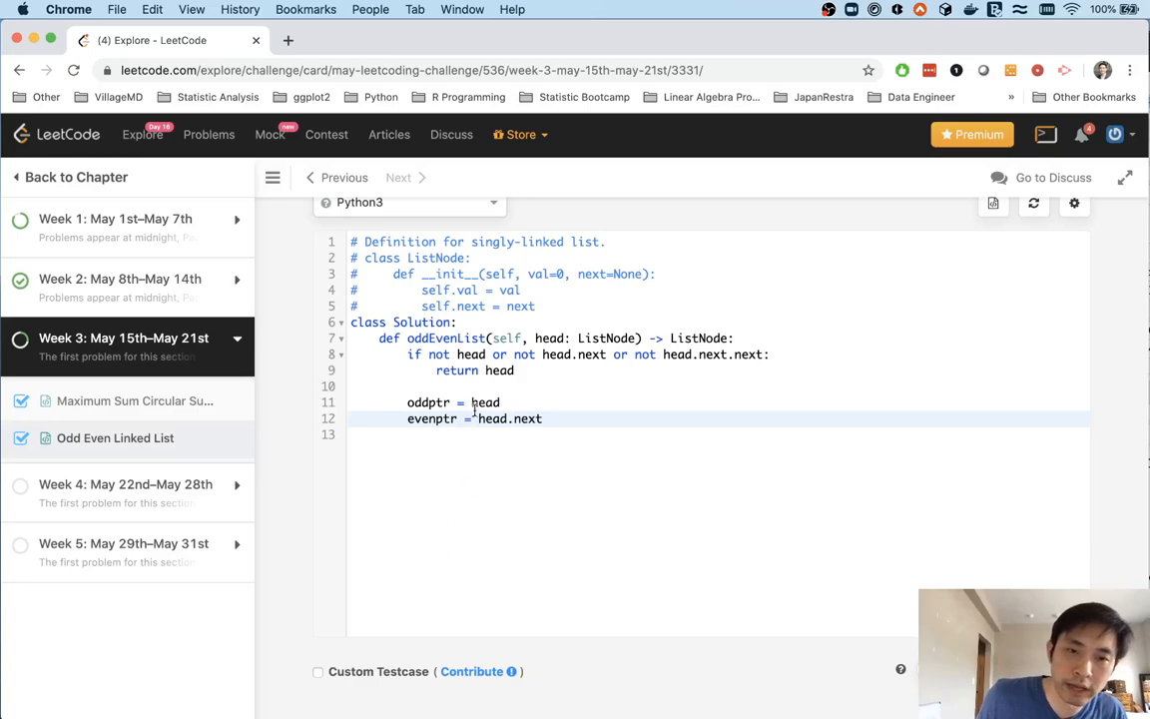
type("current =")
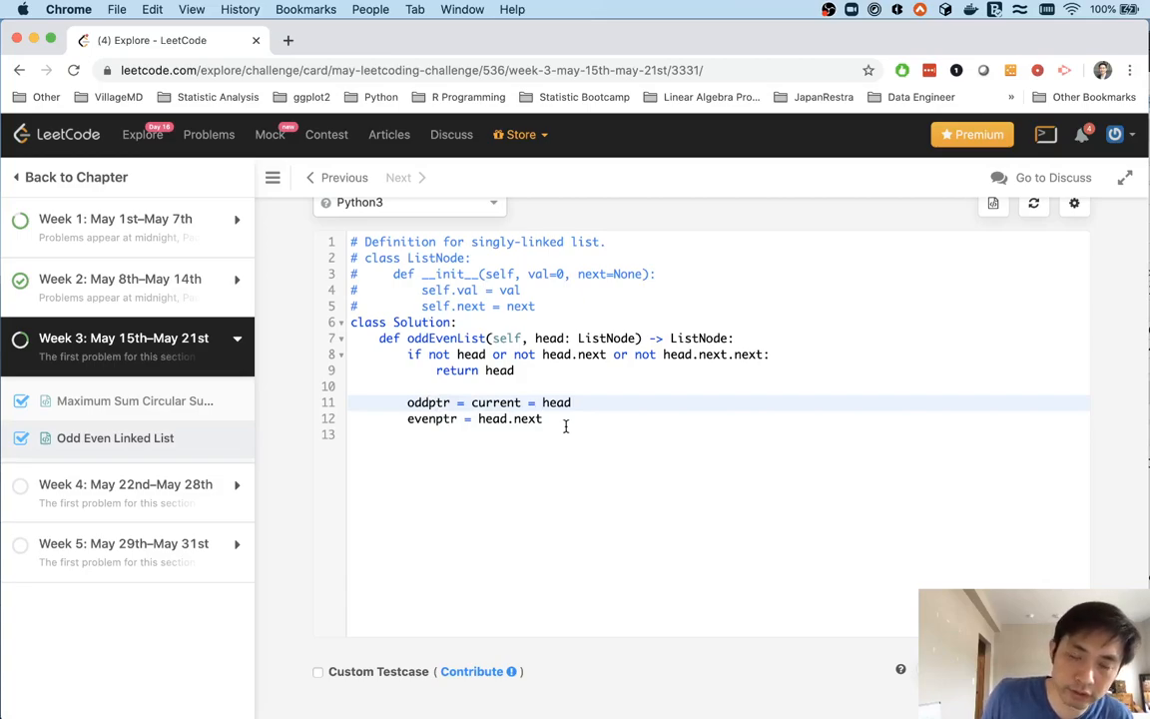
- Add counter i = 1 and open a 'while current:' loop
key("enter")
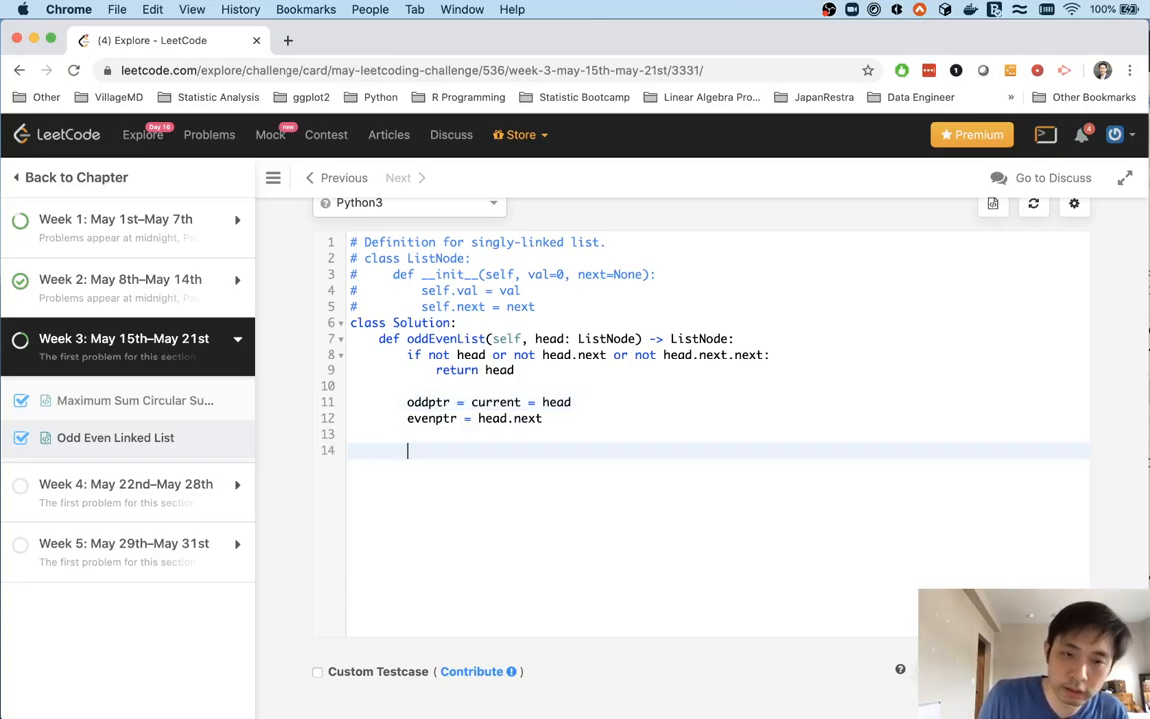
type("while cur")
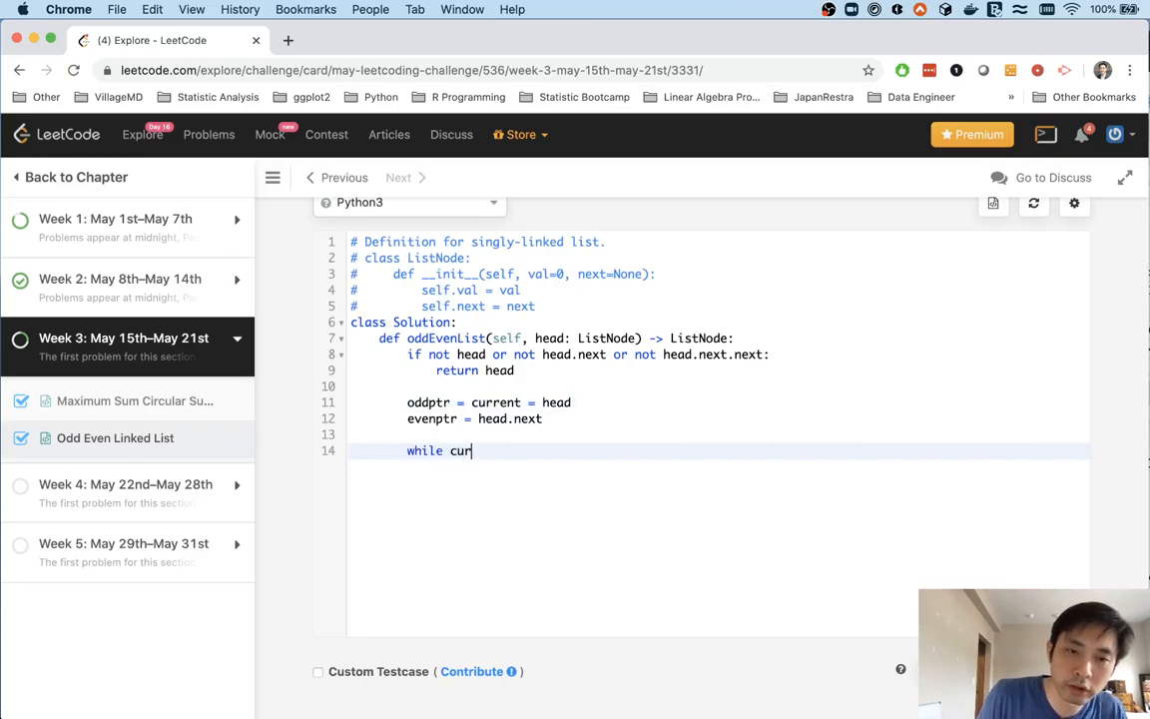
type("rent:")
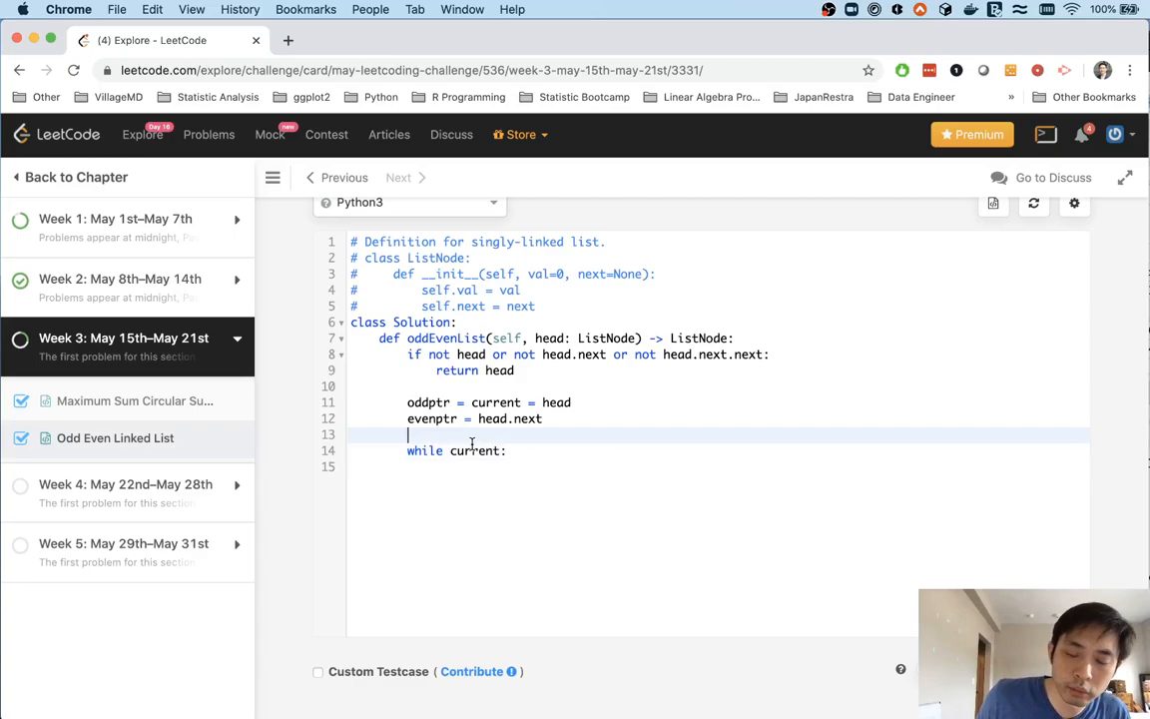
type("i = 1")
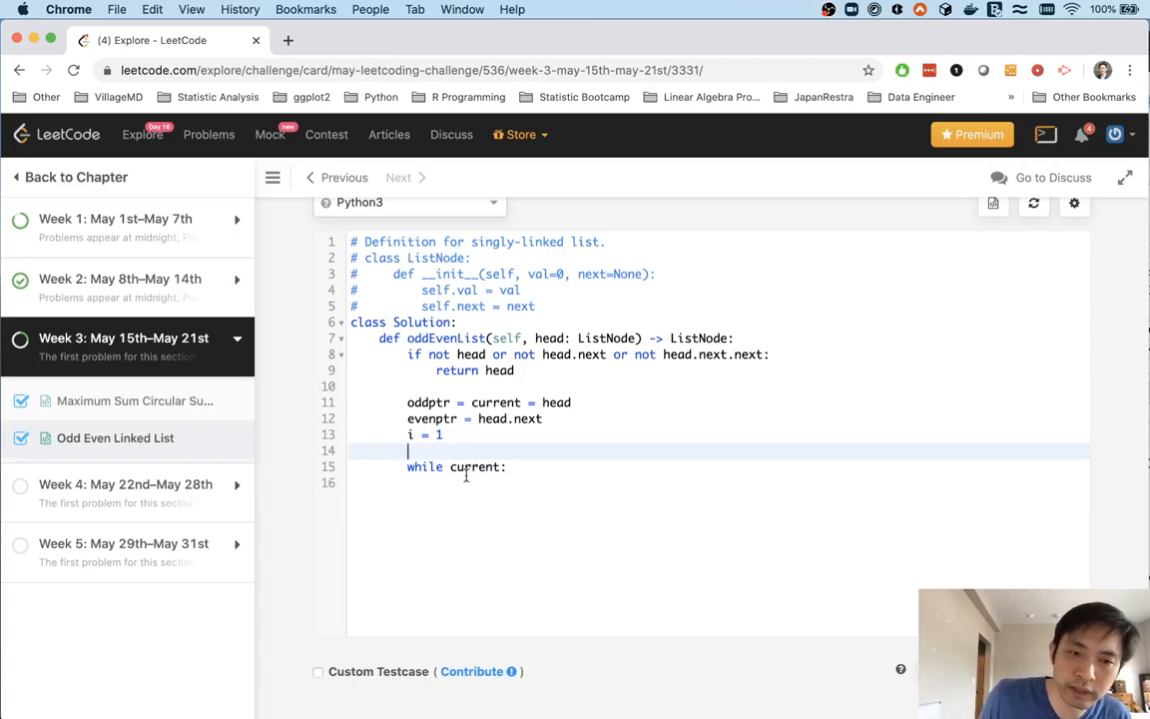
key("Backspace")
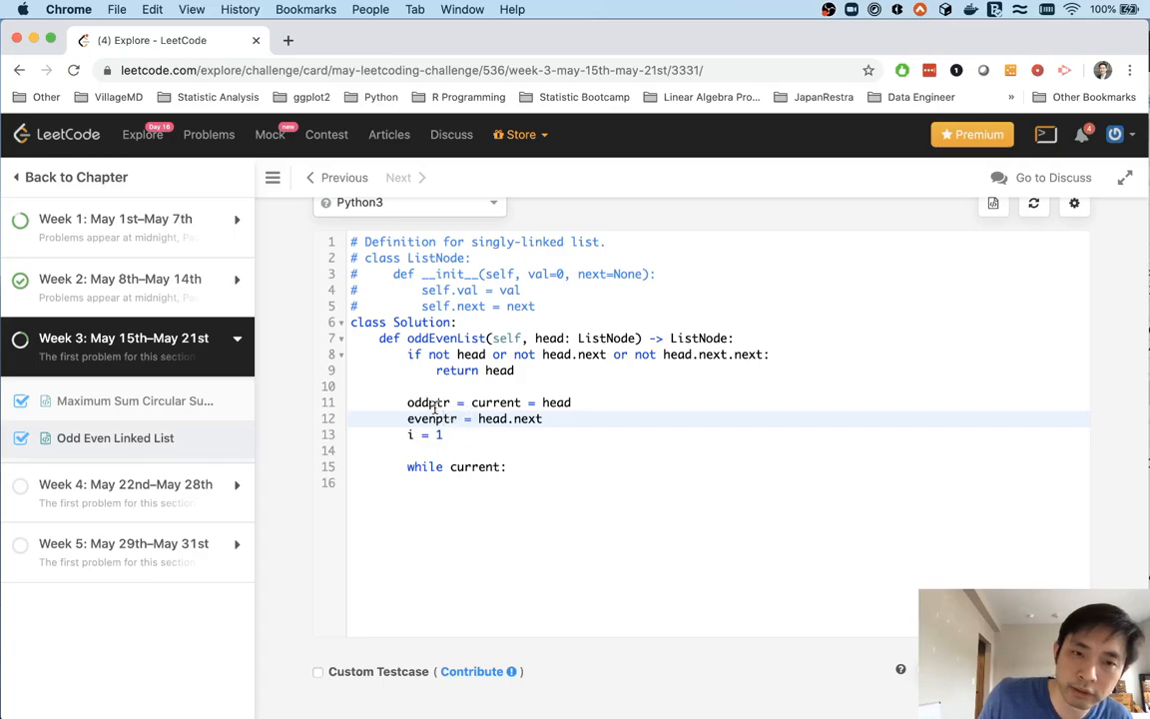
mouse_move(502, 429)
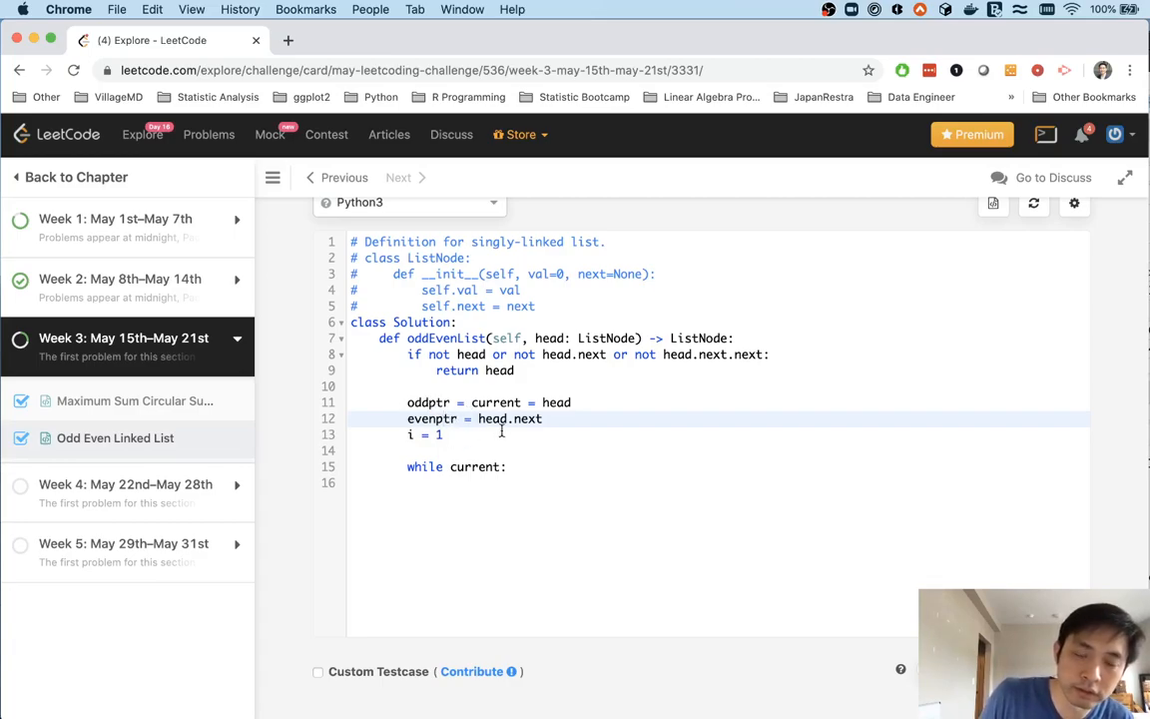
mouse_move(543, 484)
type("if i")
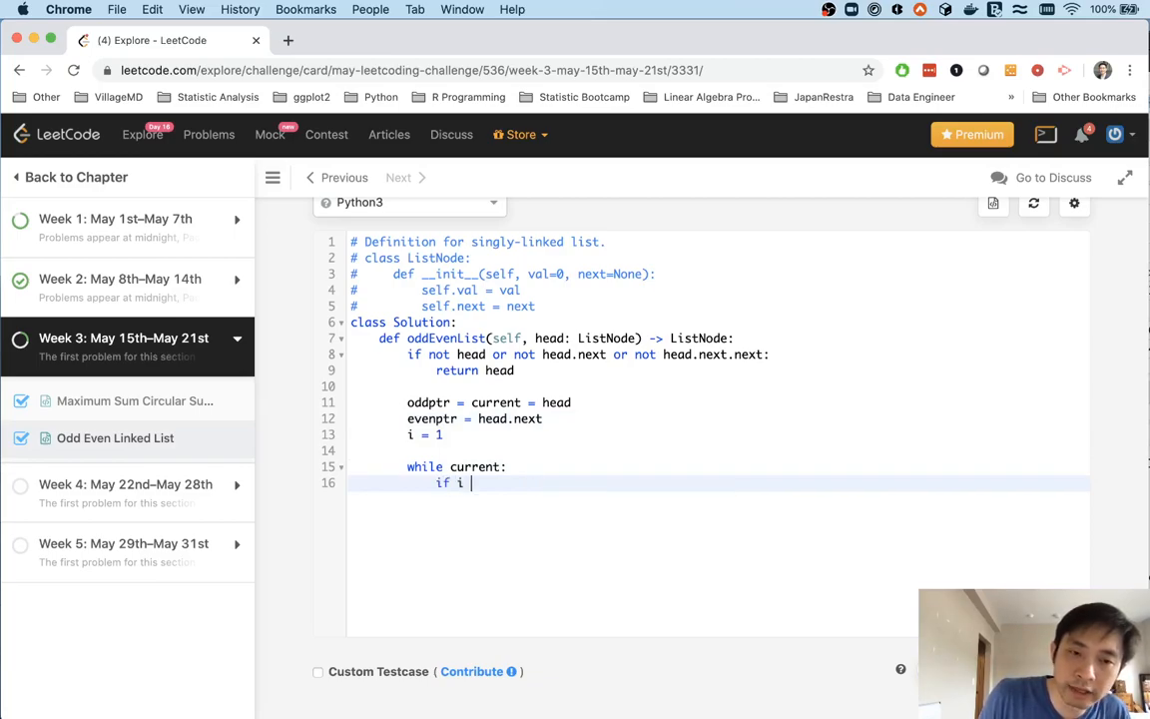
- Write the if condition for i > 2 at odd positions using i % 2
type("> 2")
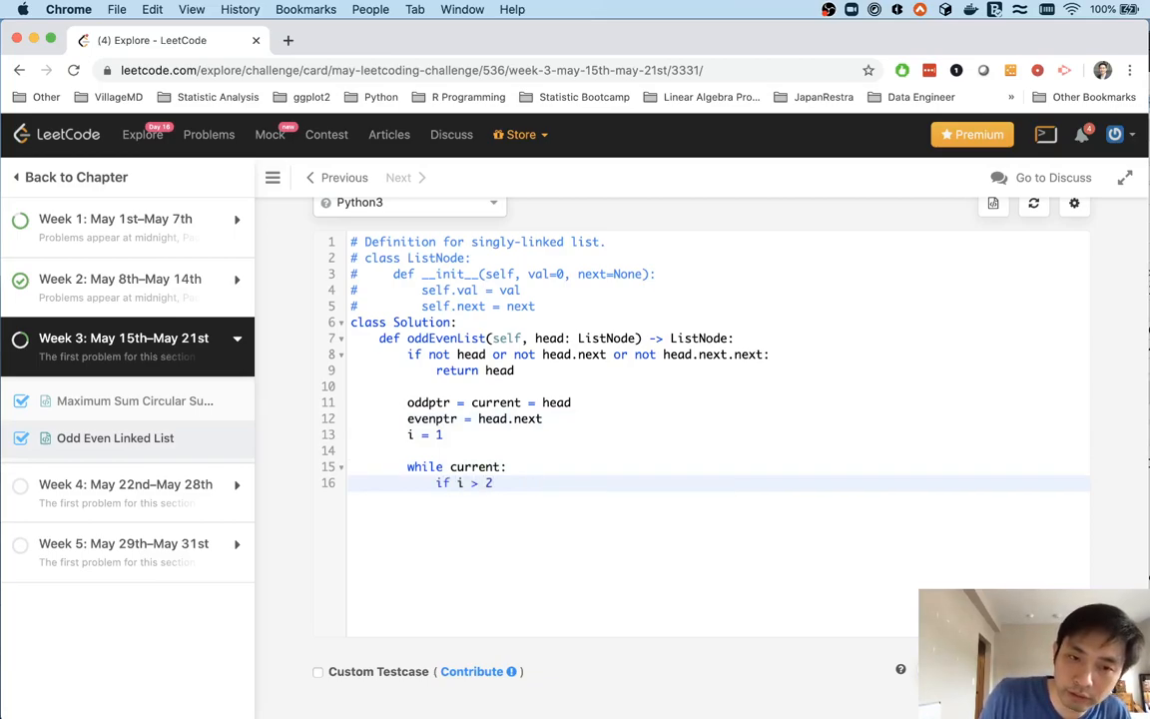
type("and")
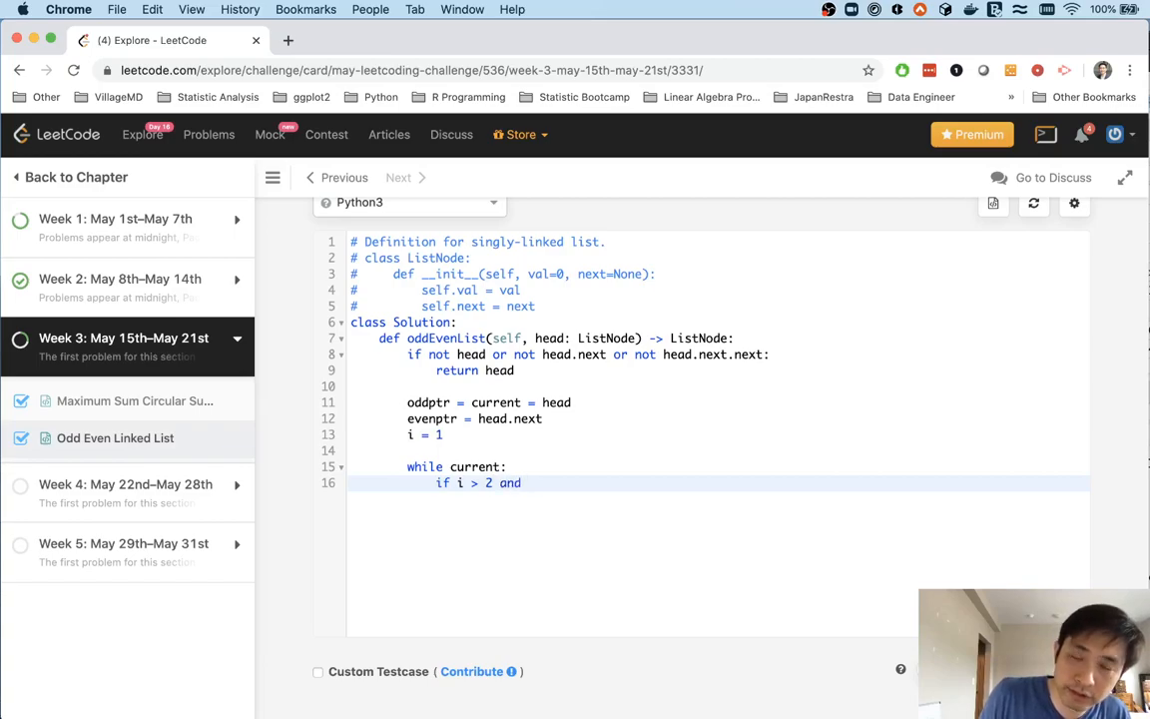
type("i")
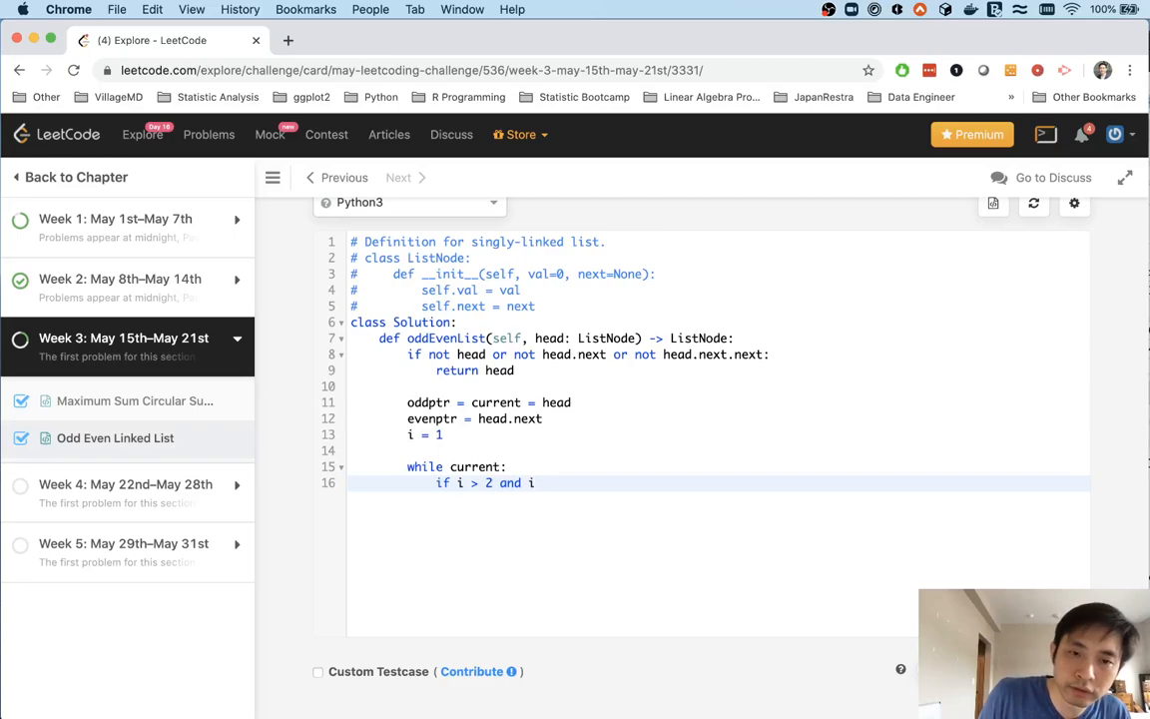
type("% 2")
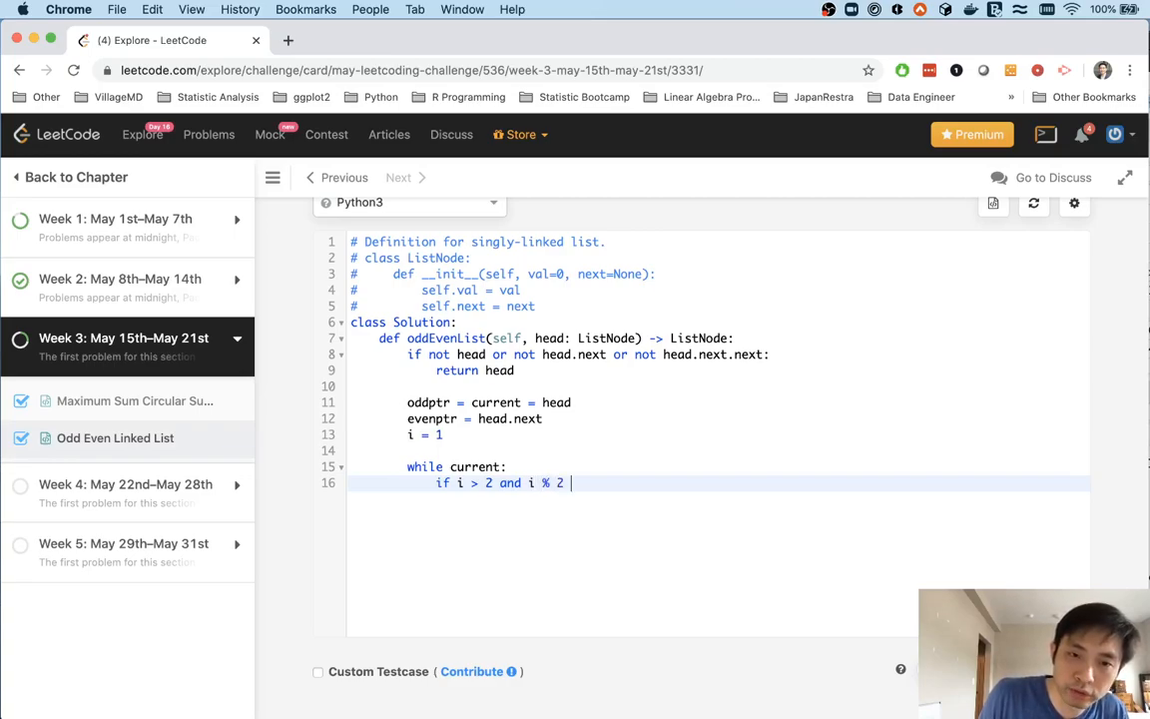
type("= 0:")
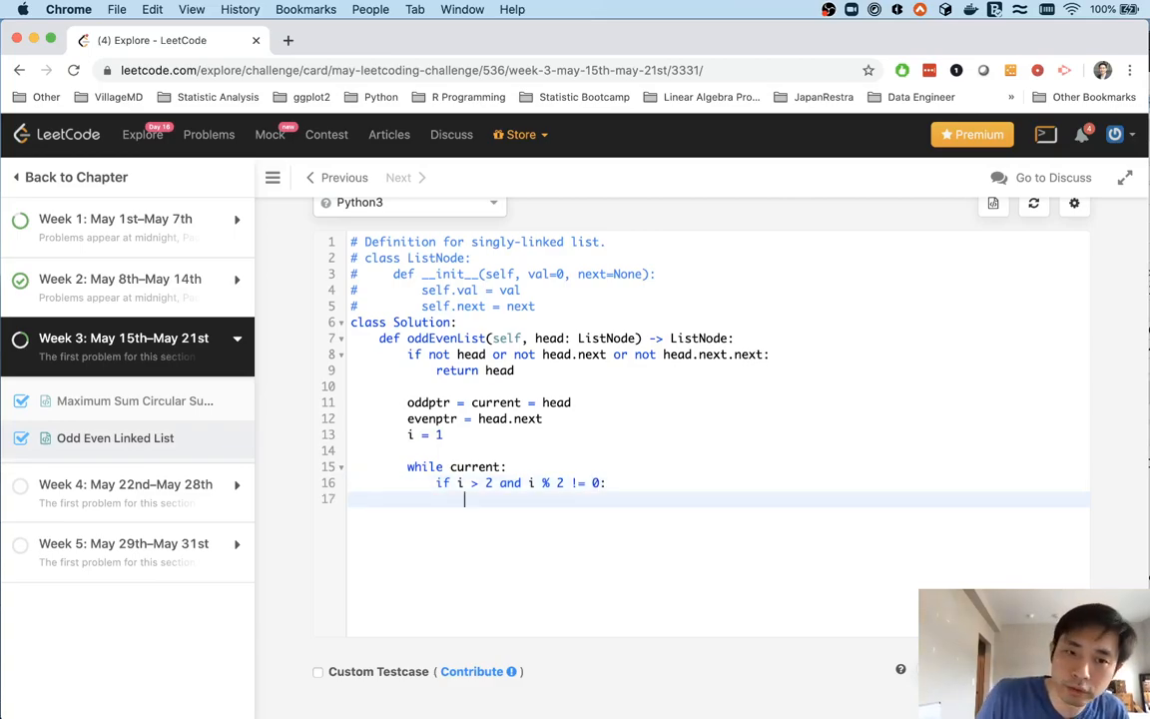
- Link oddptr.next = current, advance oddptr = oddptr.next, and begin an elif
type("odd")
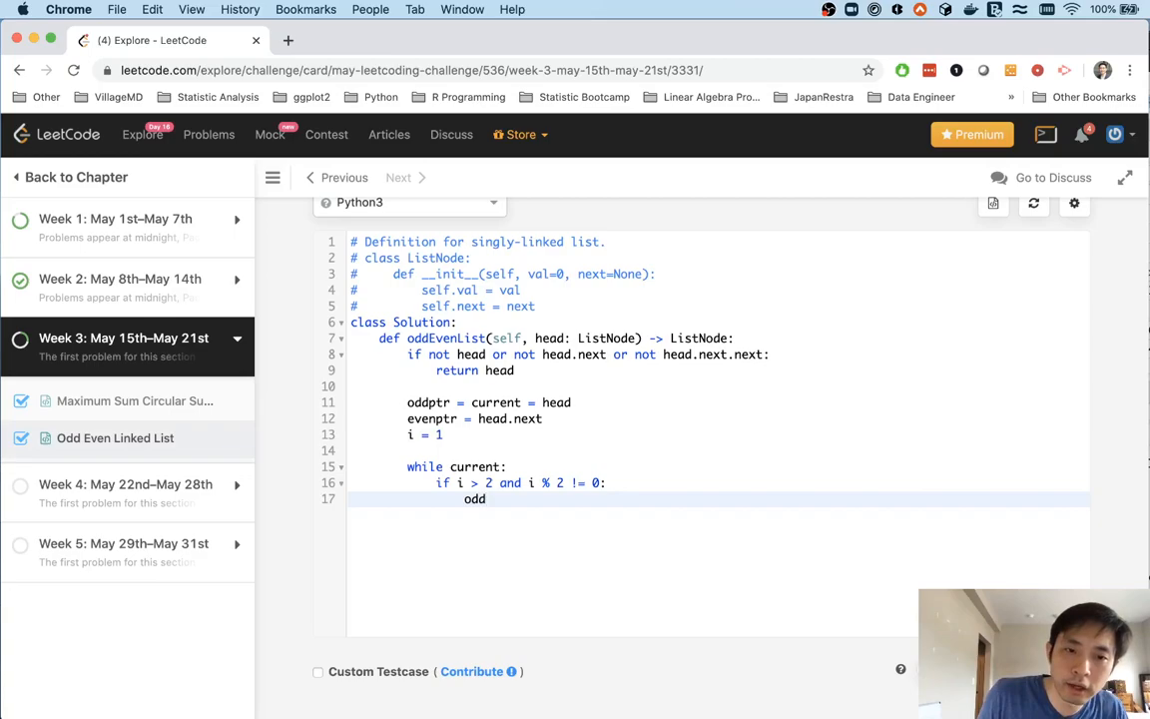
type("ptr.nex")
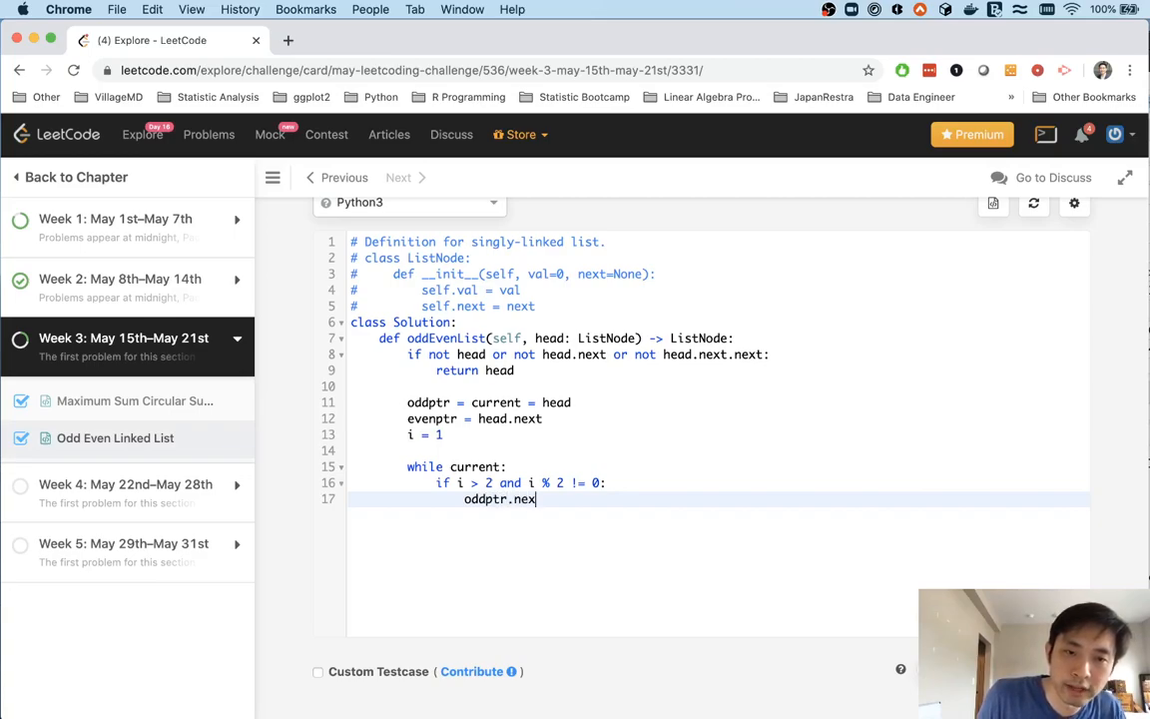
type("= curren")
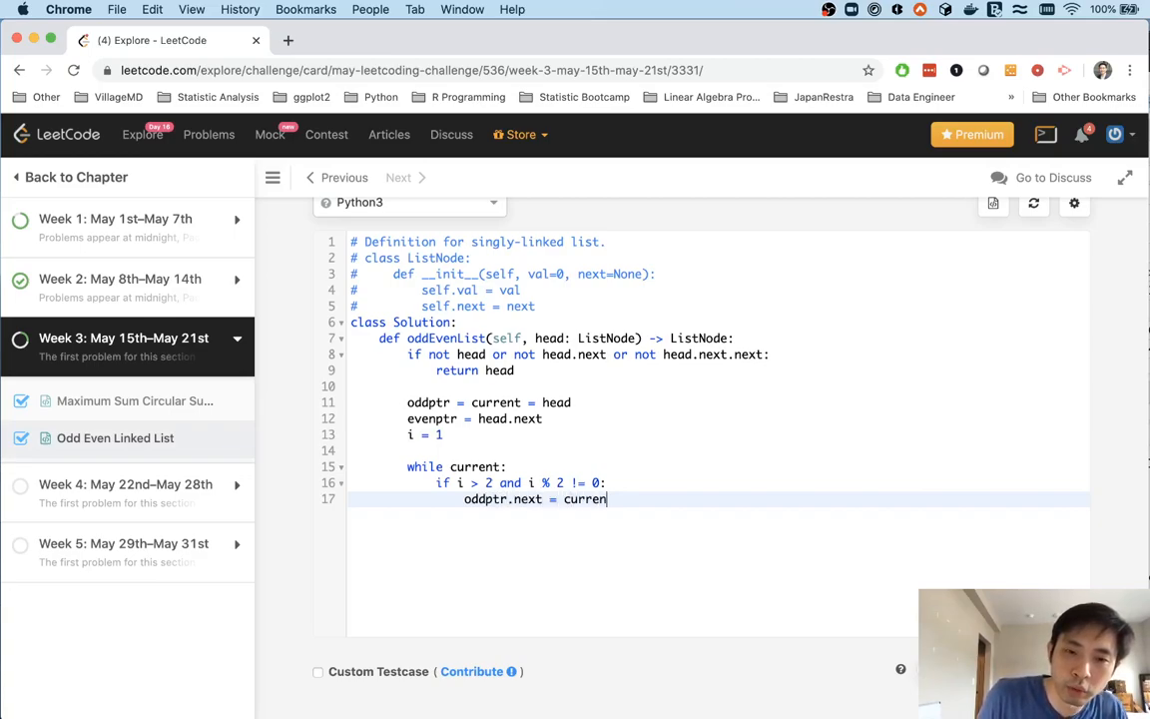
type("t")
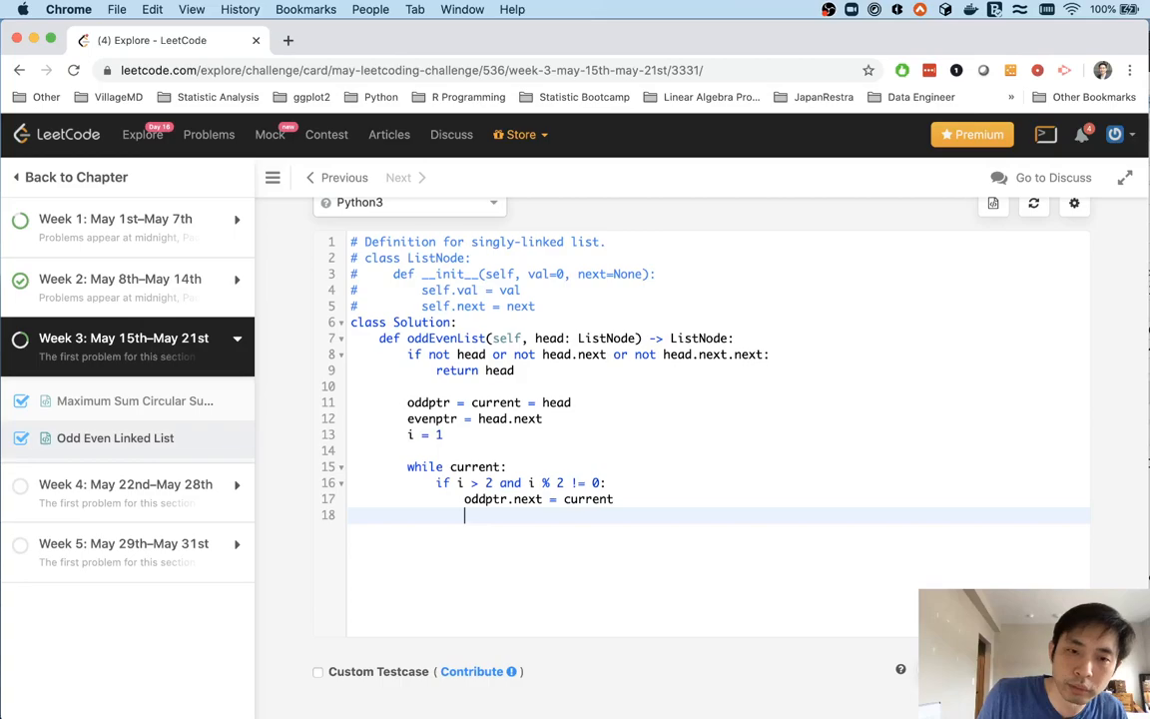
type("oddptr =")
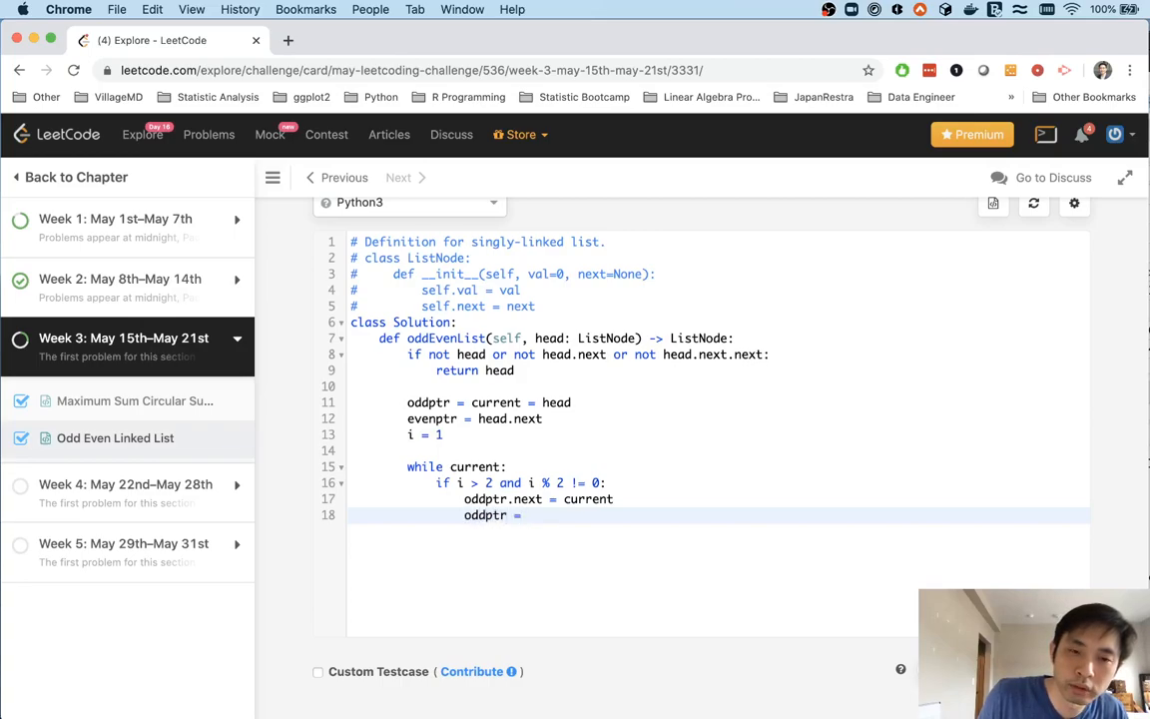
type("oddptr.next")
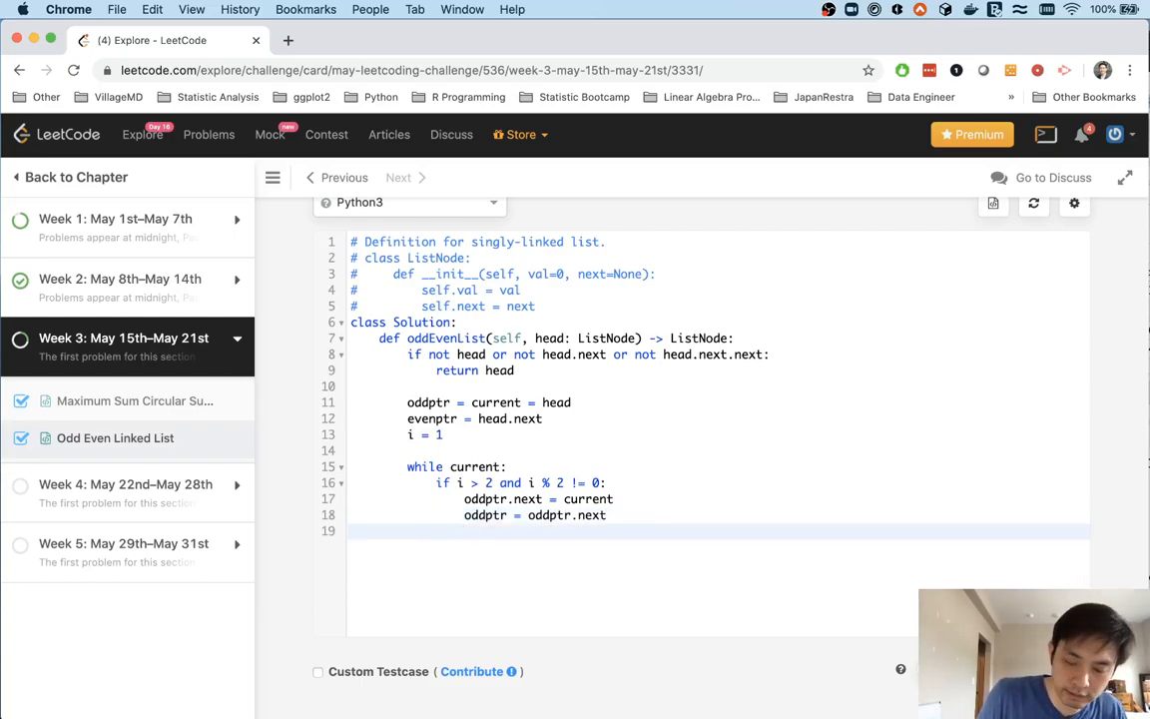
type("elif")
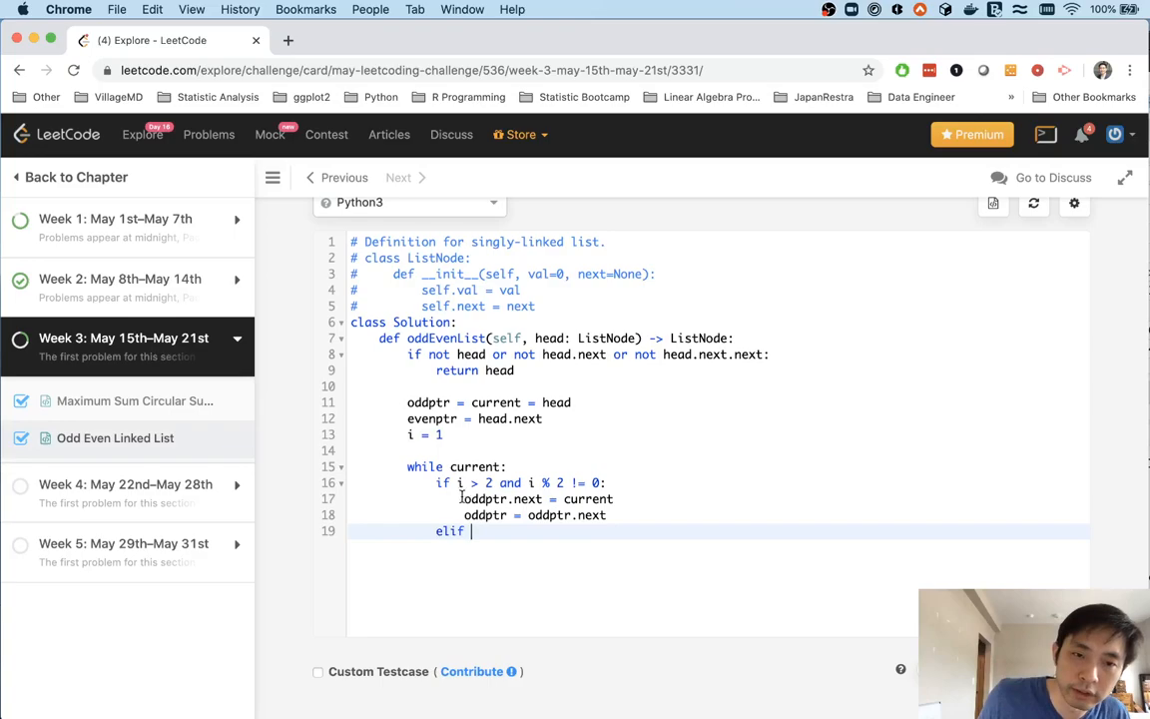
- Write 'elif i > 2 and i % 2 == 0:' setting evenptr.next = current and advancing evenptr
type("i > 2")
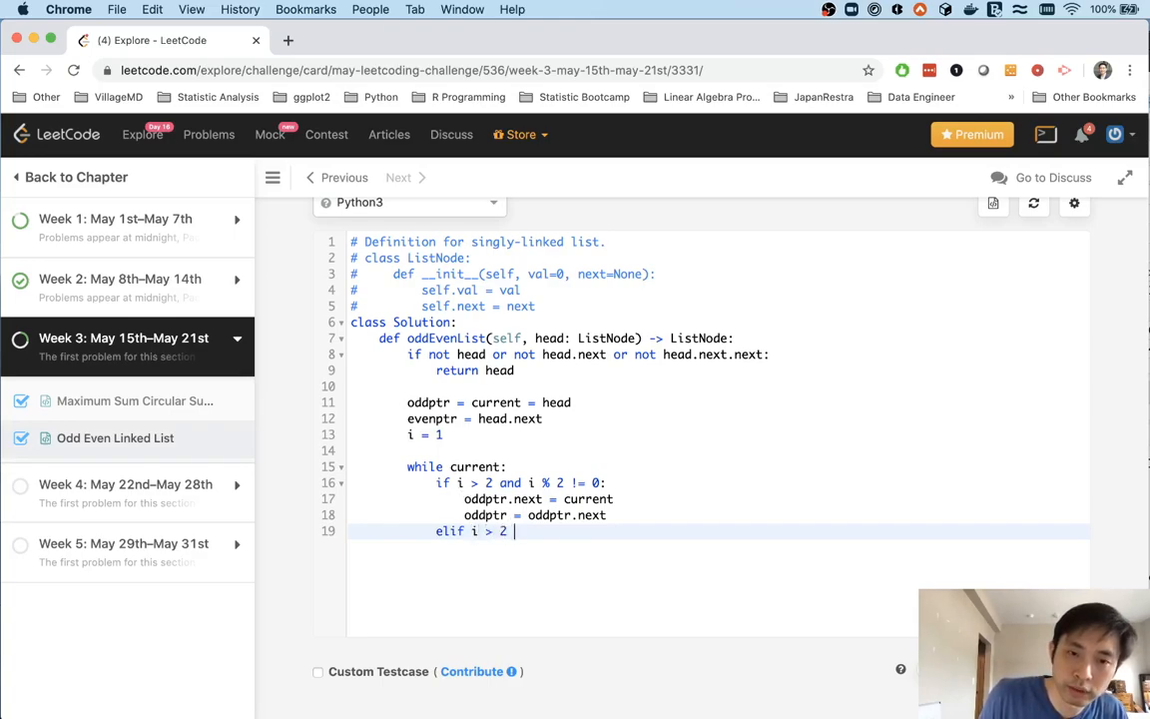
type("and i")
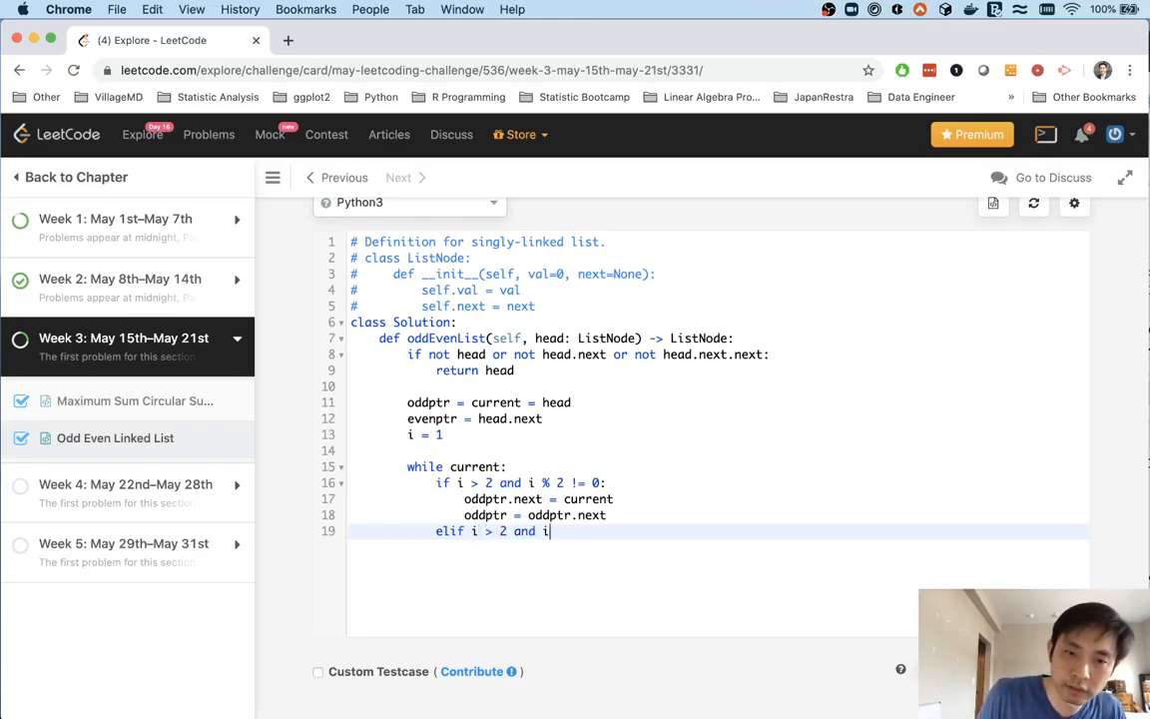
type("% 2 == 0:")
type("e")
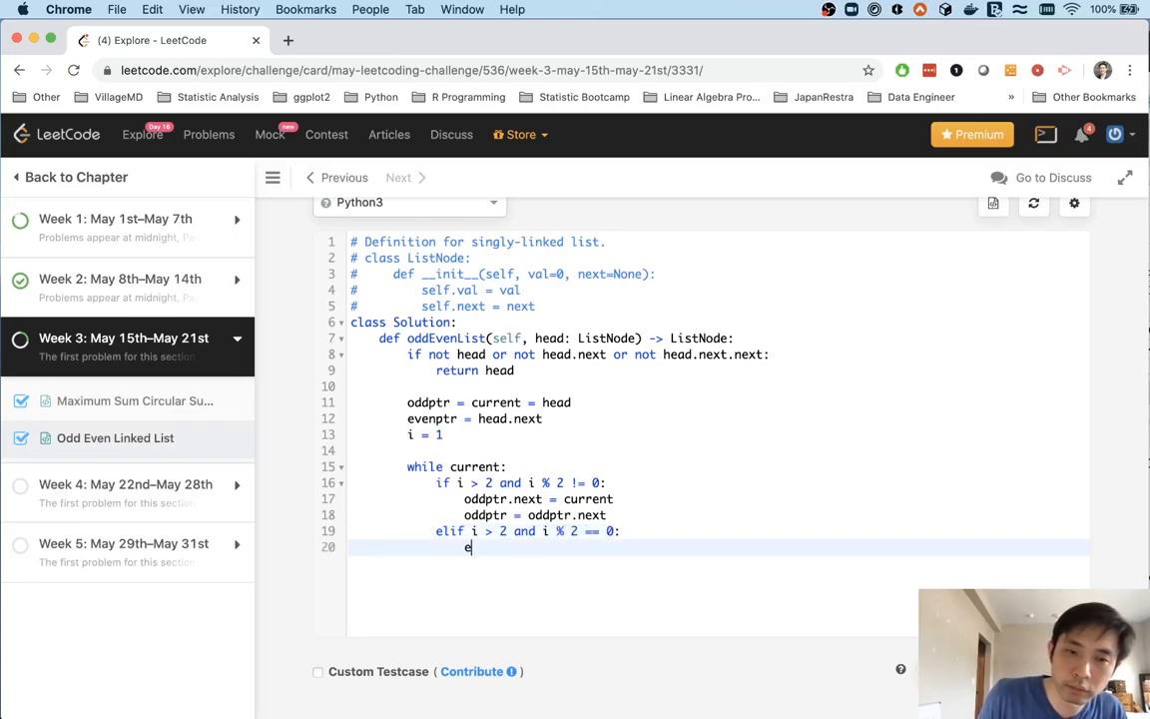
type("venptr")
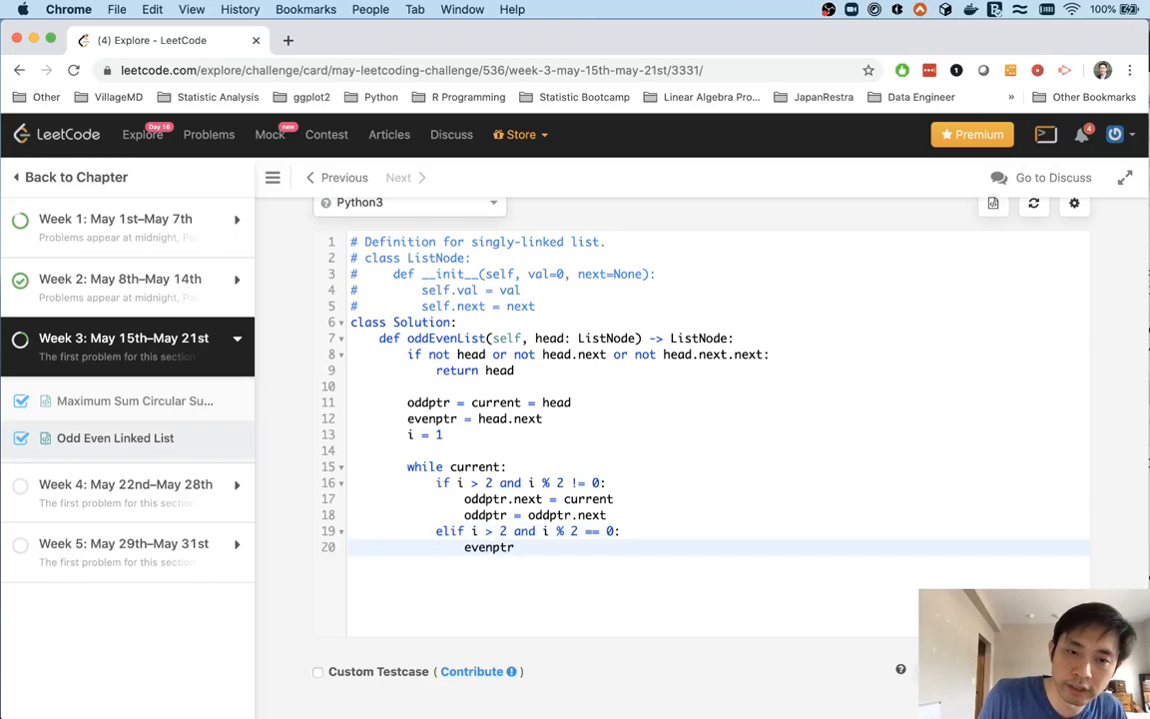
type(".next = current")
type("even")
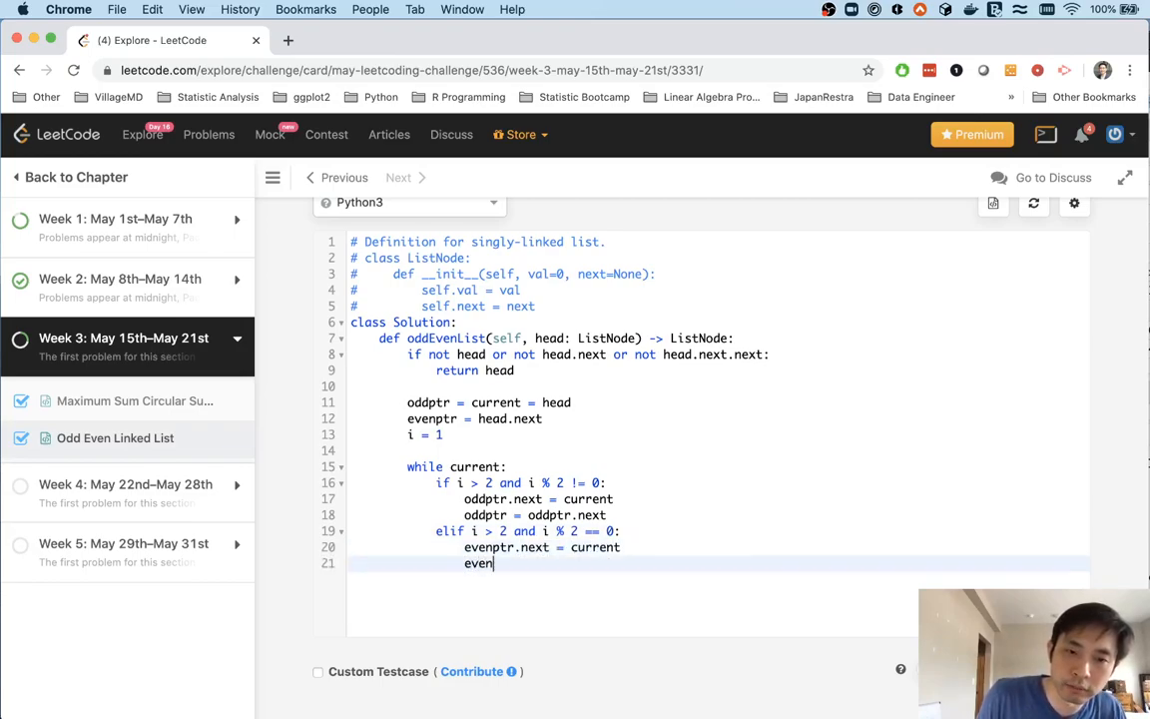
type("ptr = evenpt")
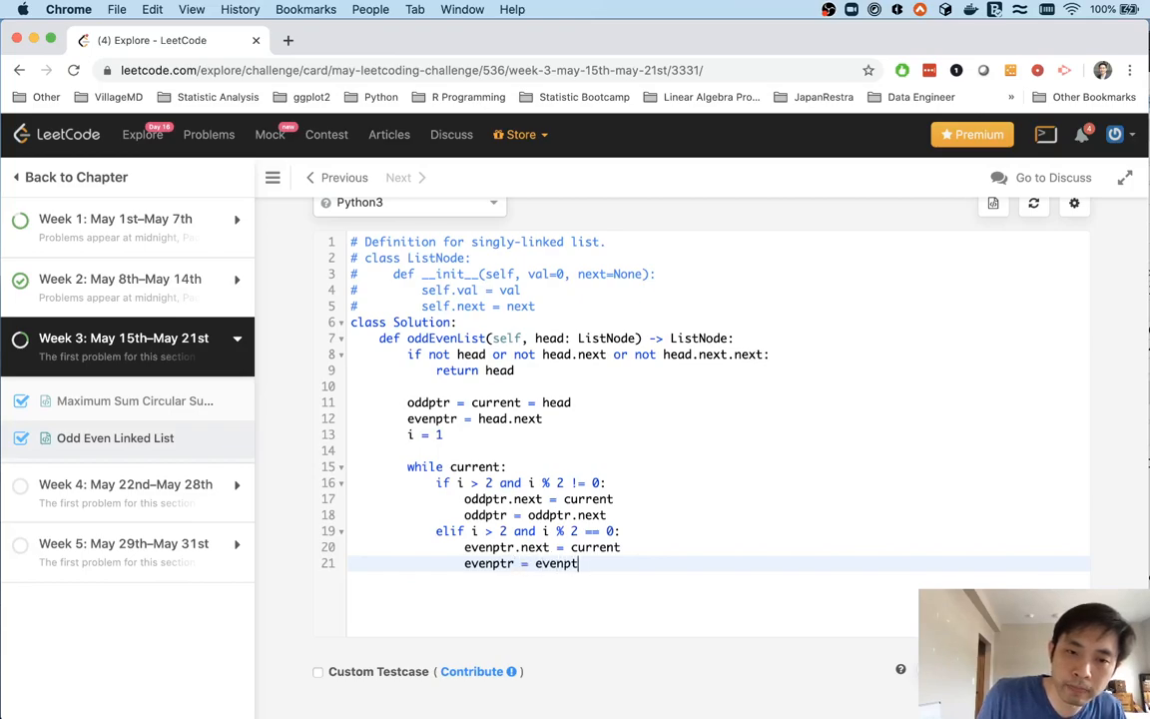
type(".next")
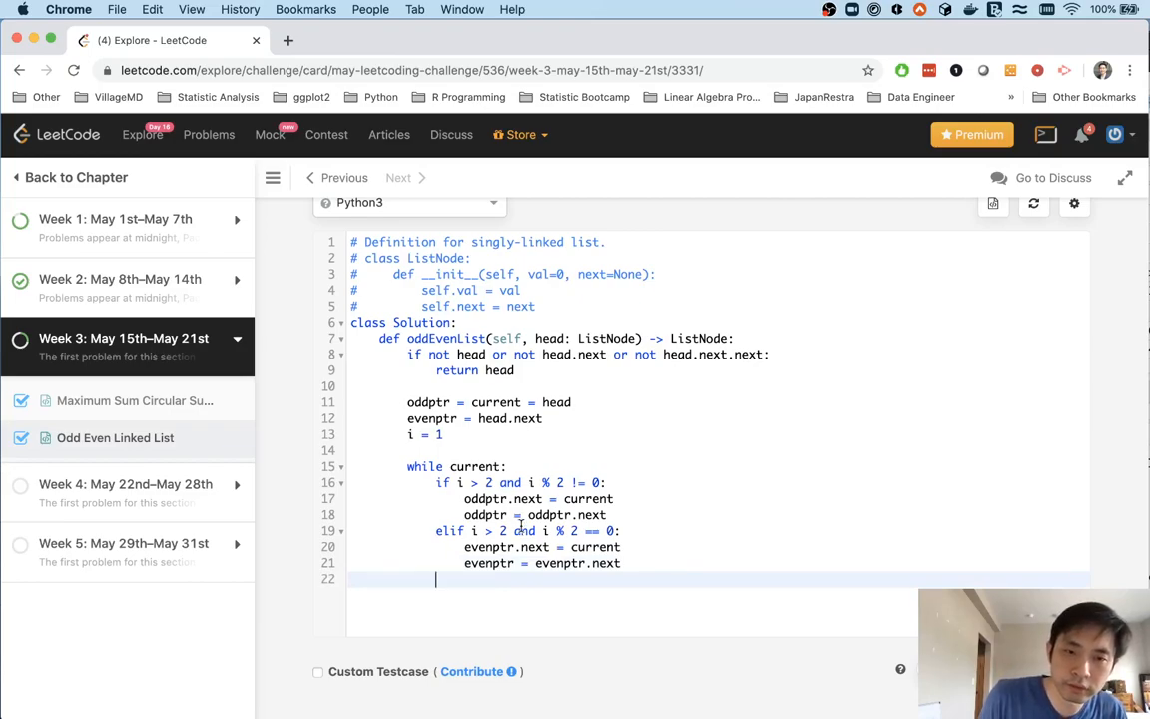
- End each iteration with current = current.next and i += 1
type("current.")
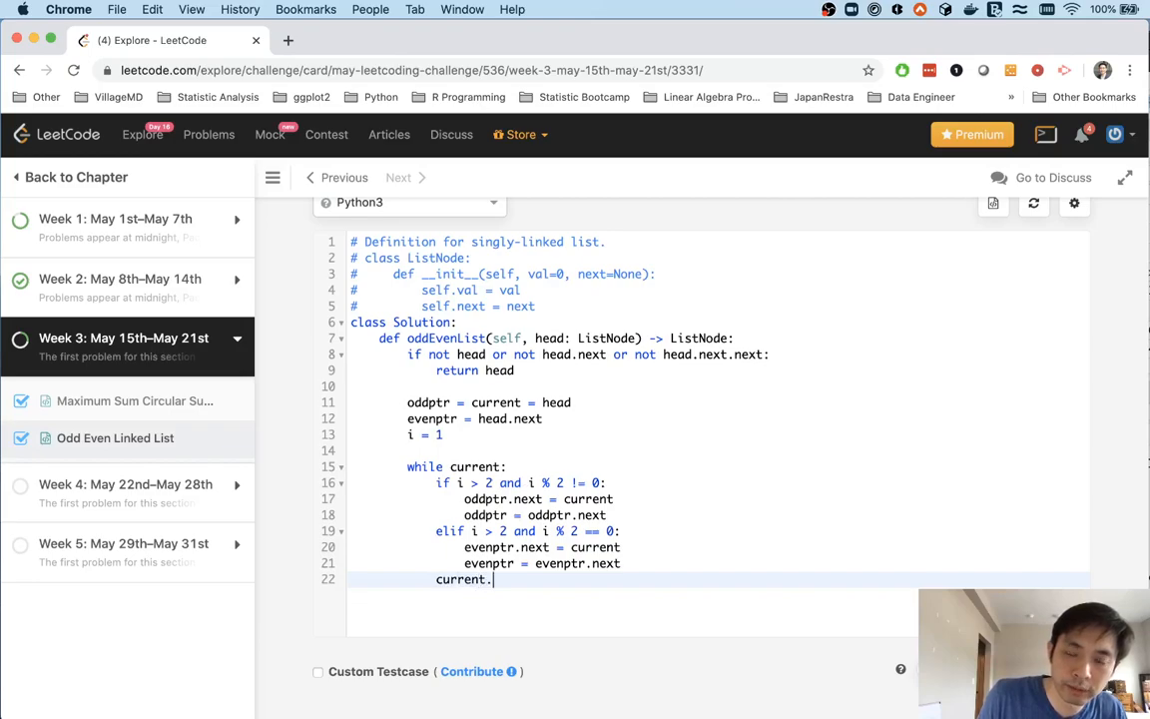
type("= curr")
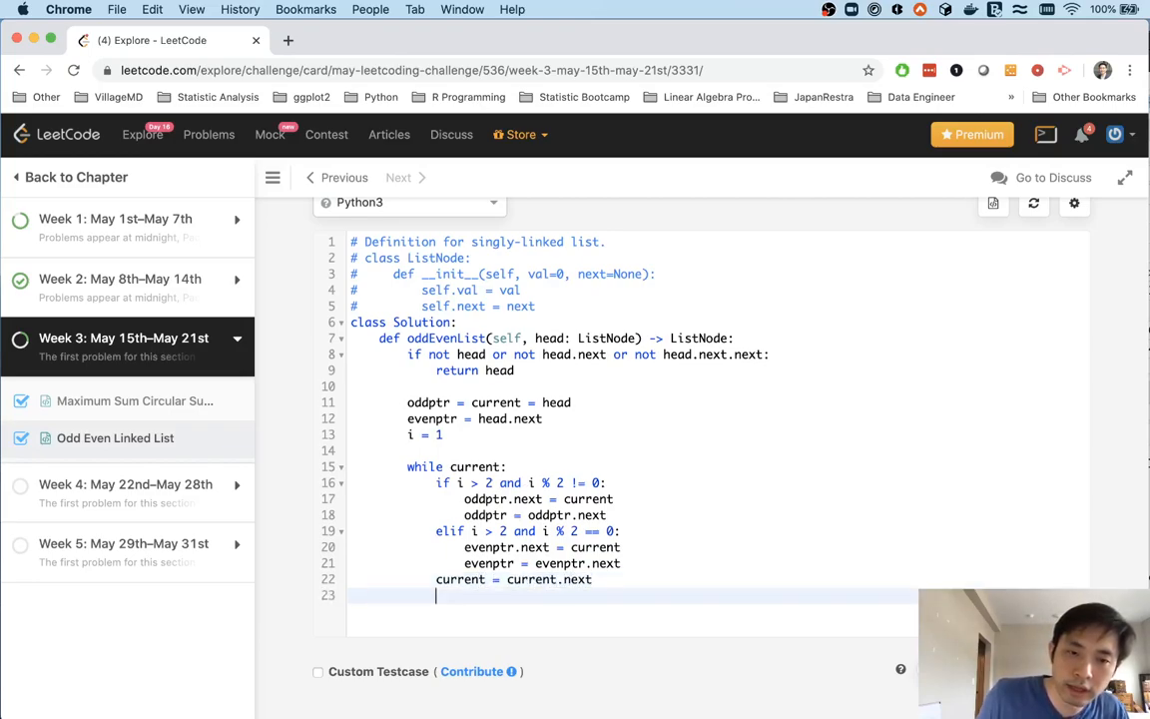
type("i += 1")
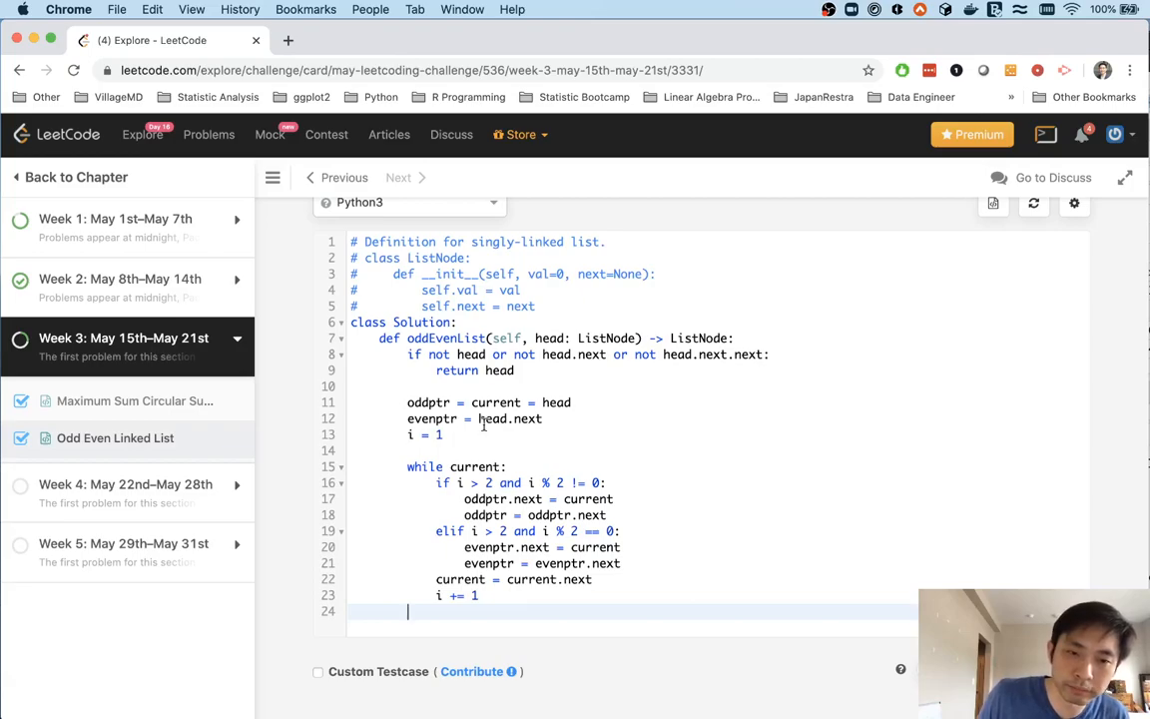
key("enter")
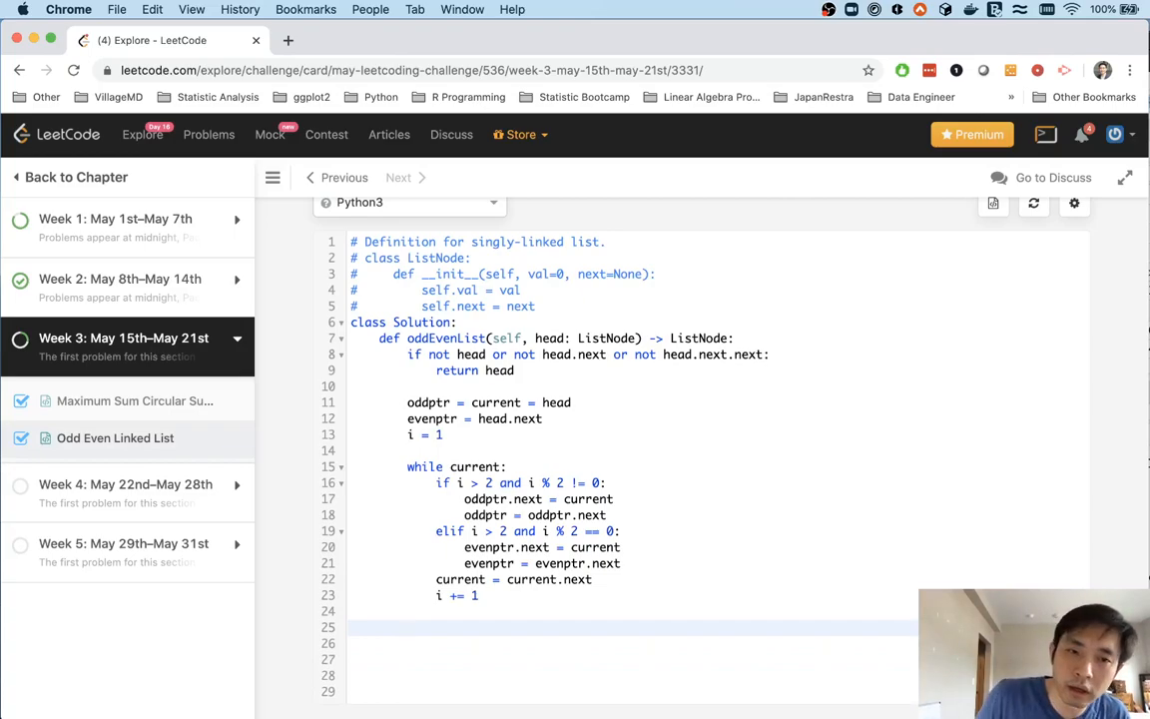
- After the loop, set evenptr.next = None
left_click(407, 627)
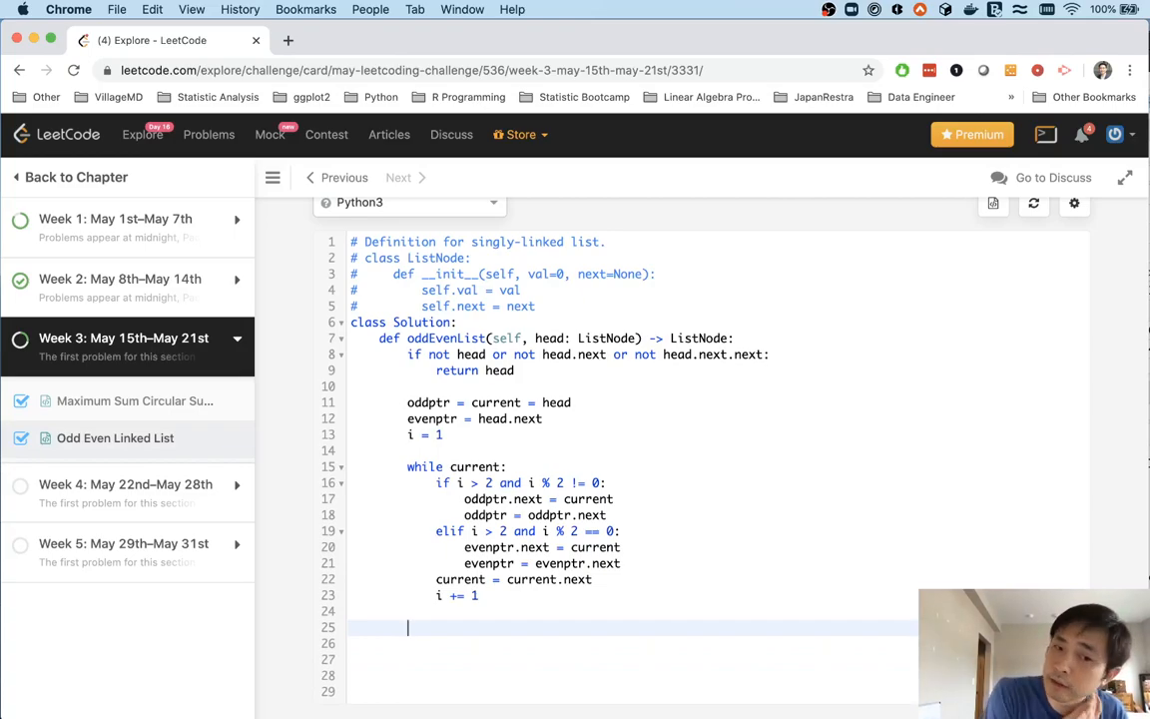
type("even")
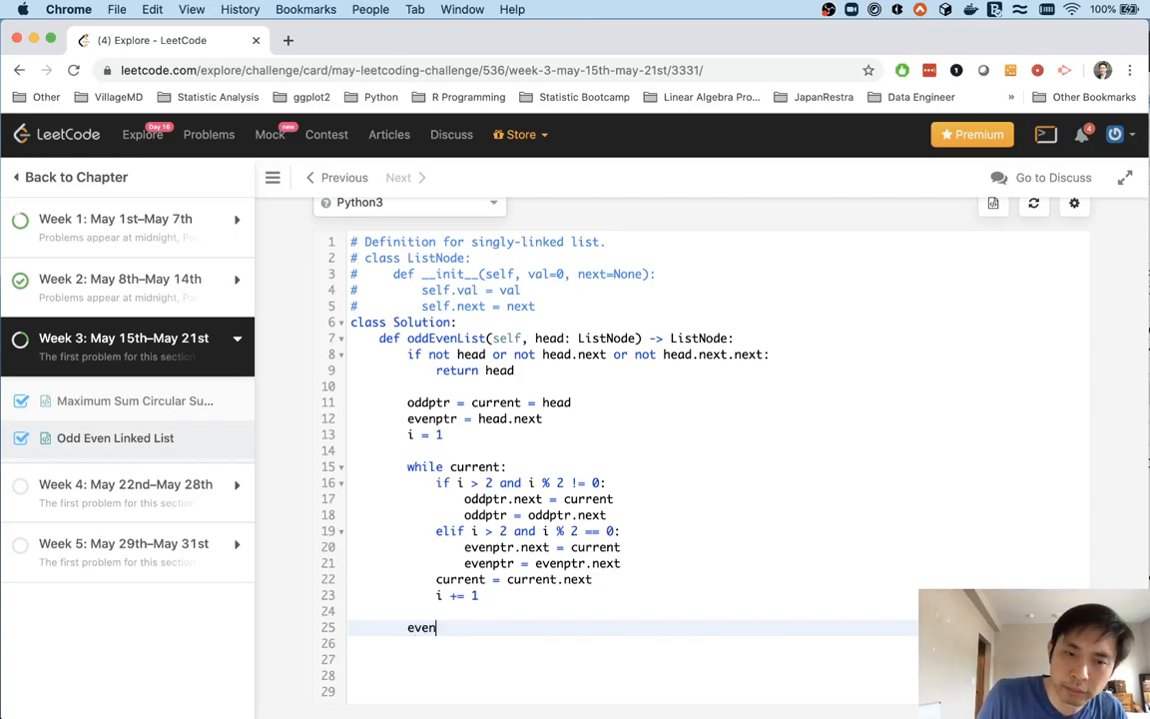
type("ptr.n")
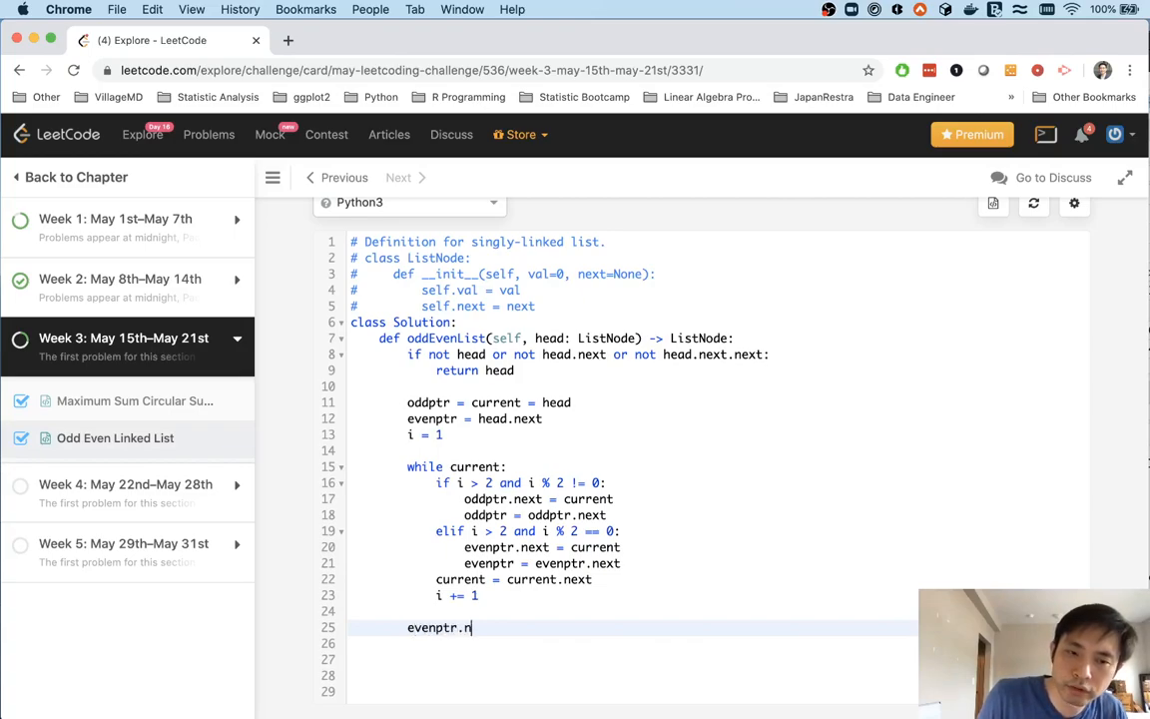
type("ext =")
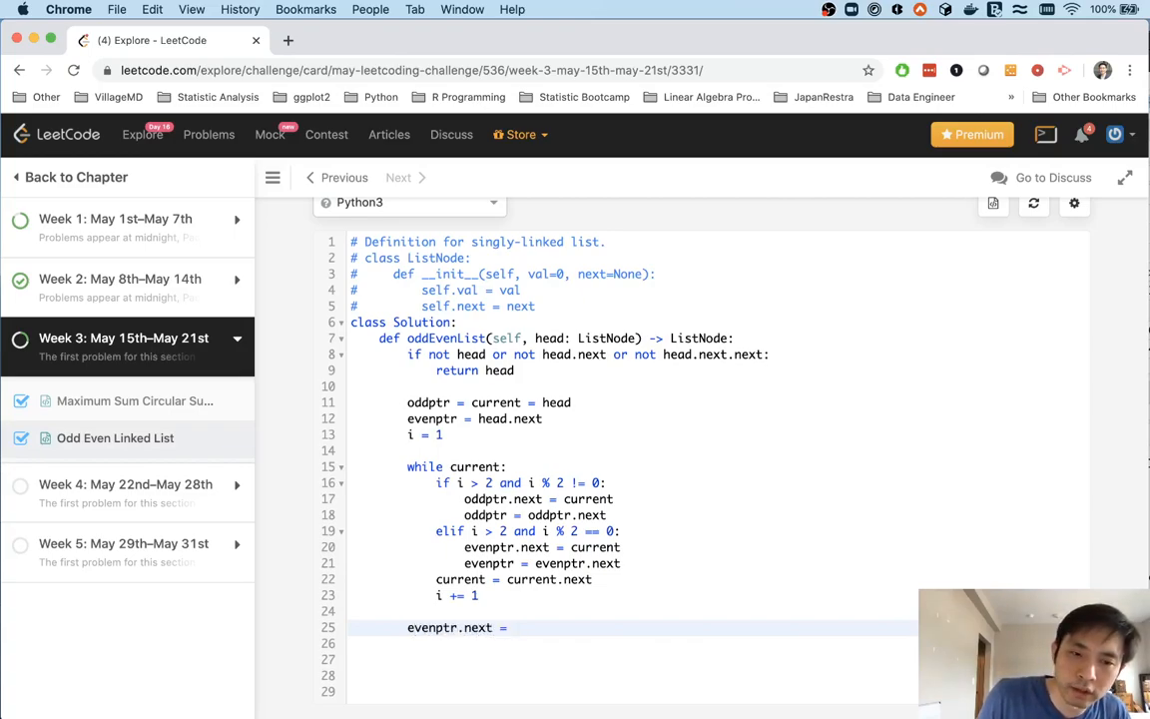
type("None")
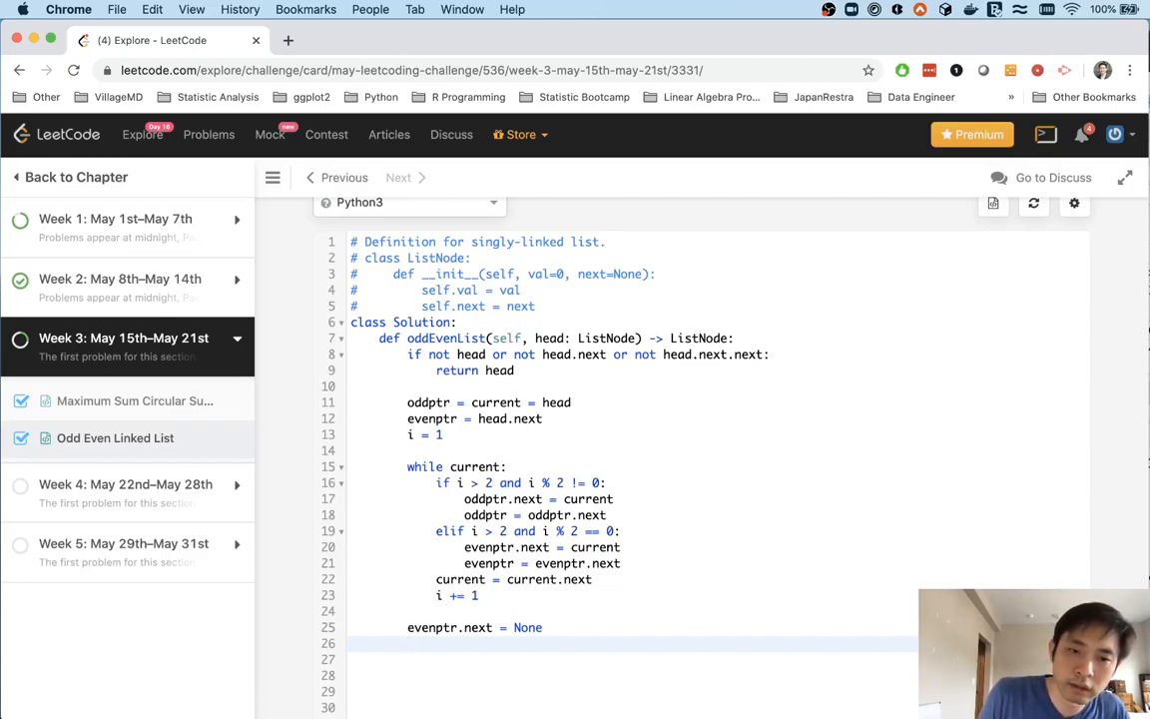
- Attach oddptr.next = evenhead and return head
type("oddptr.next =")
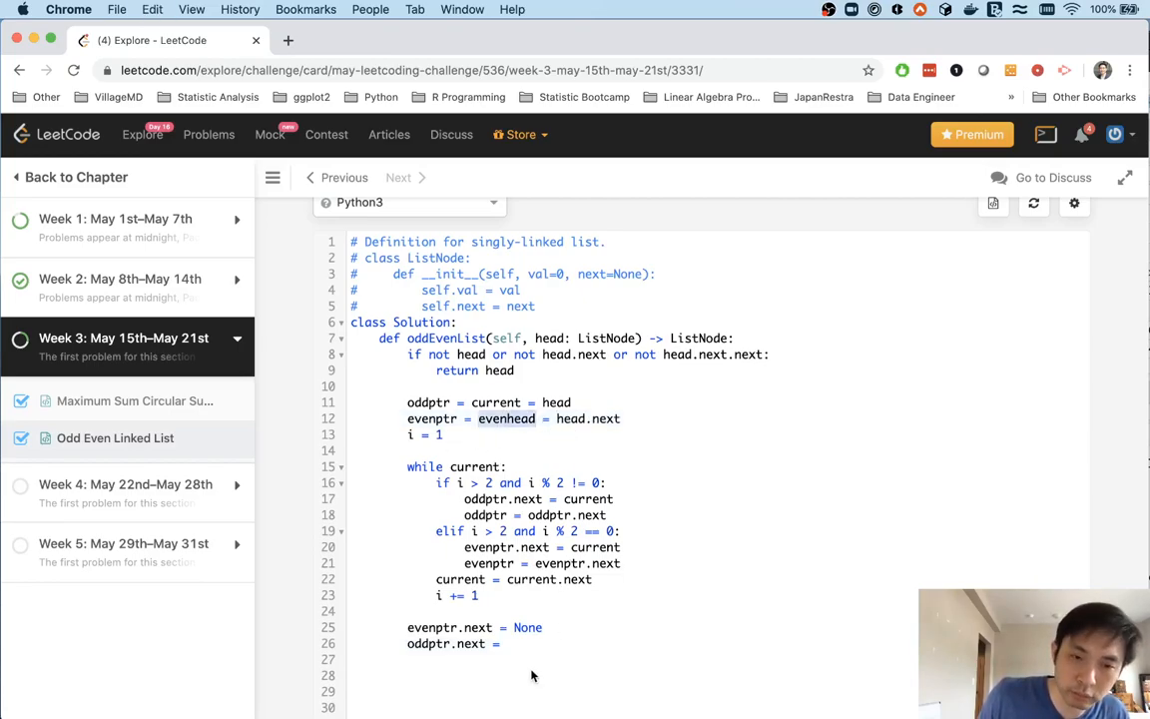
type("evenhead")
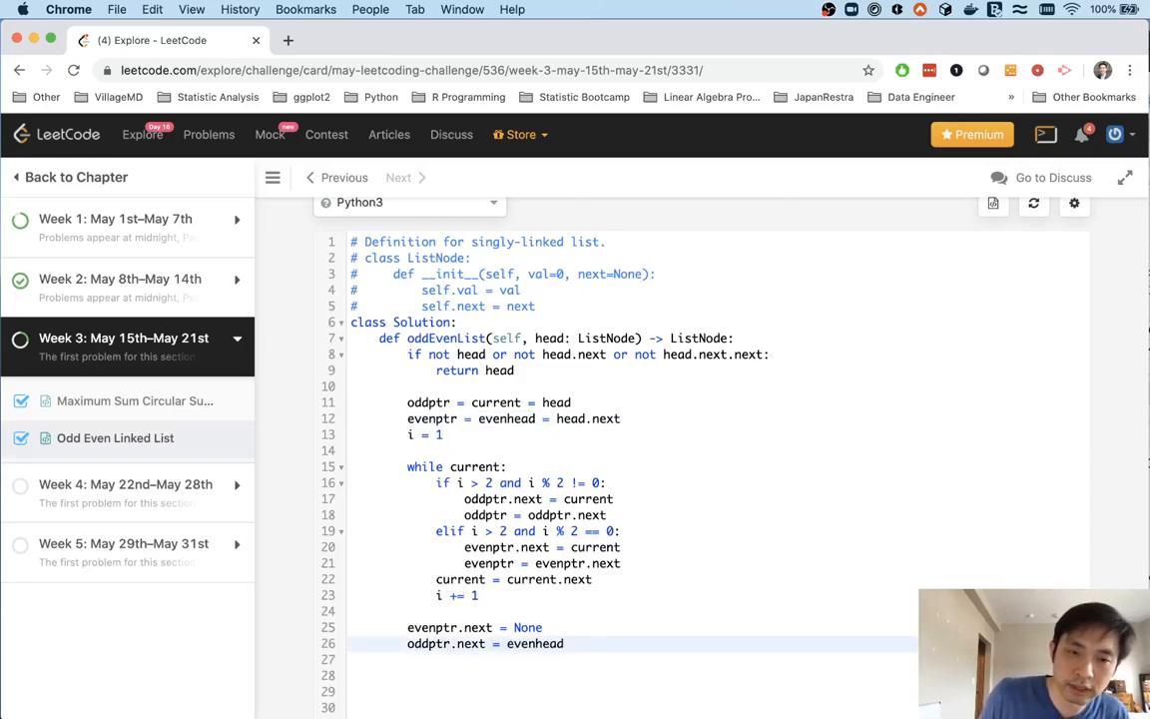
type("return hed")
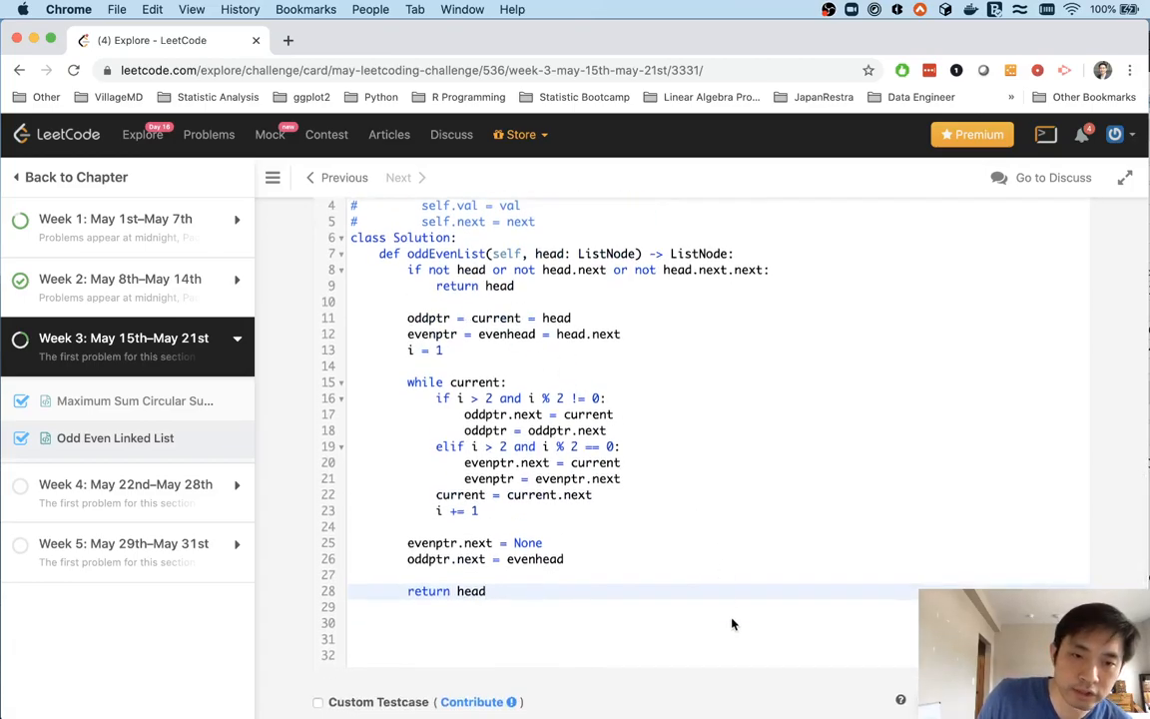
- Submit the solution and get Submission Result: Accepted
scroll("down", 3)
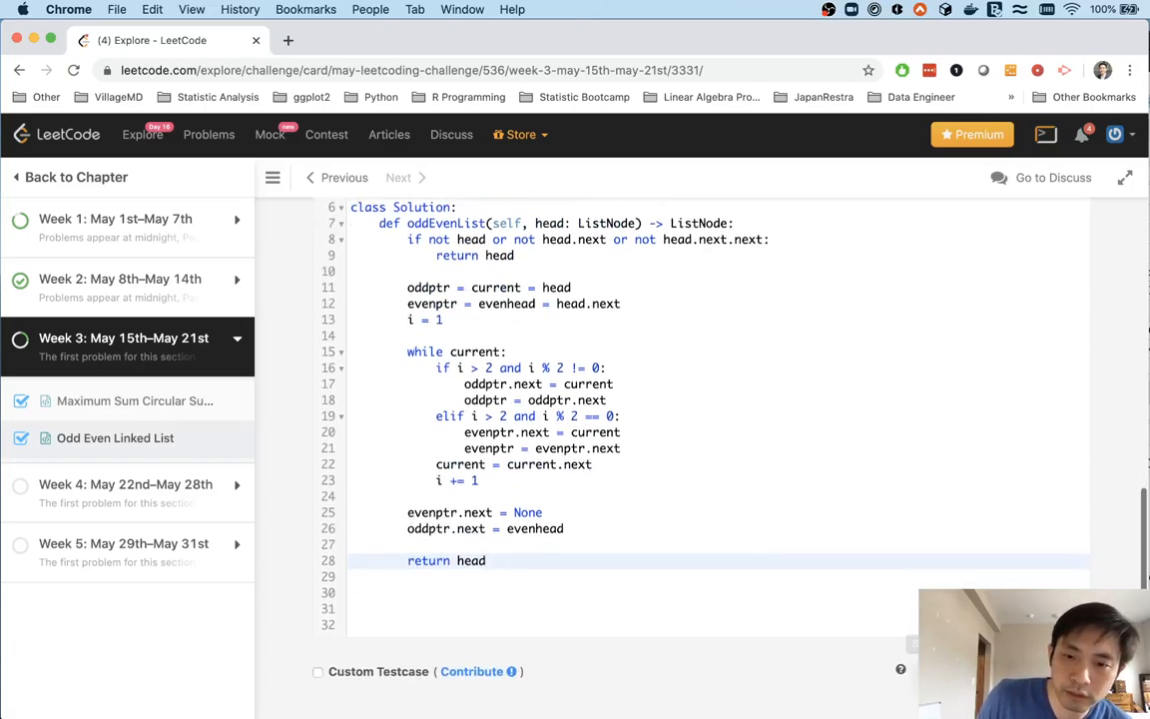
left_click(959, 541)
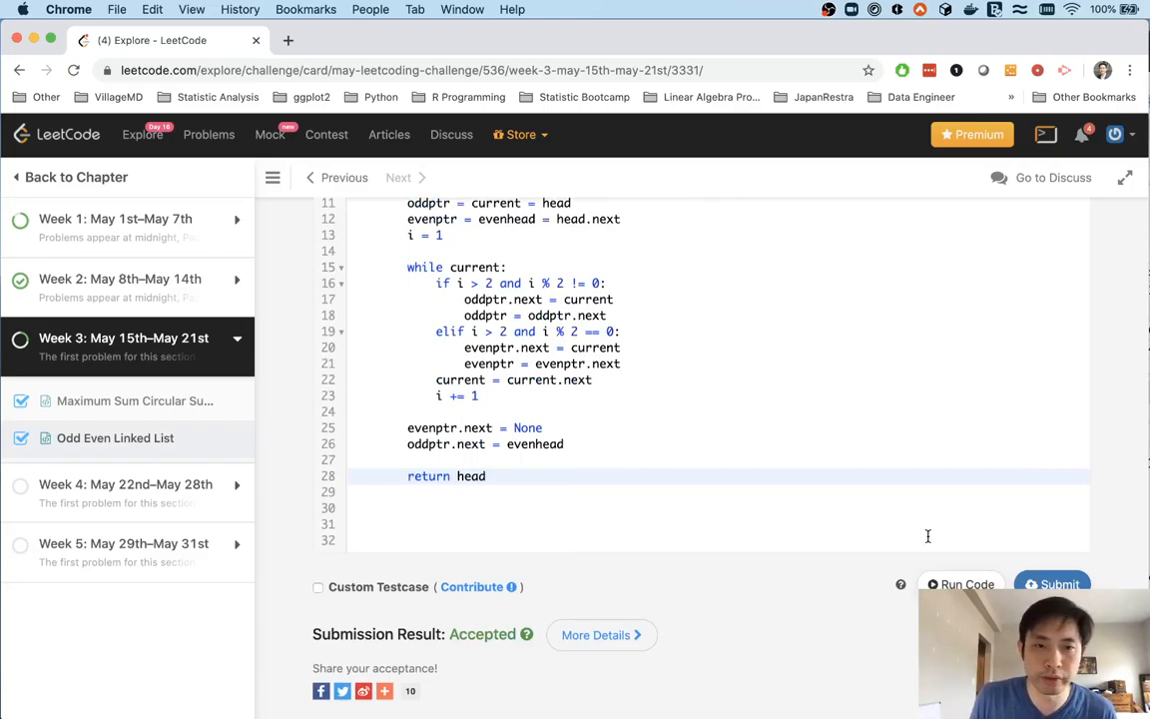
mouse_move(894, 480)
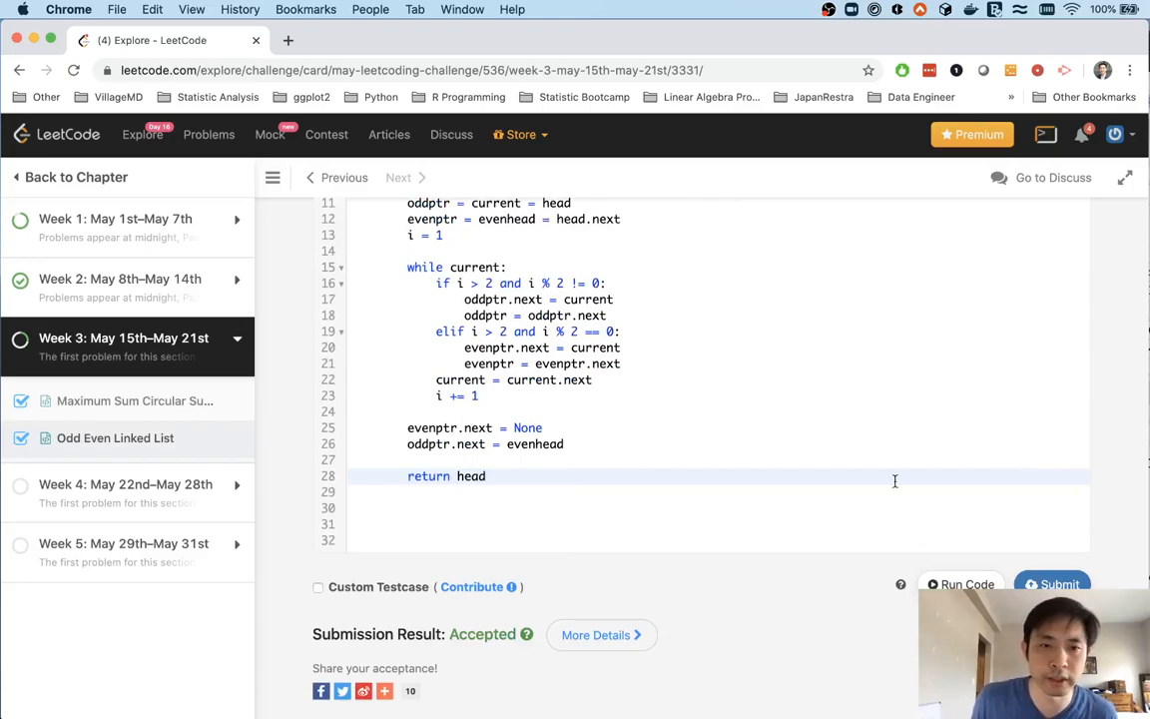